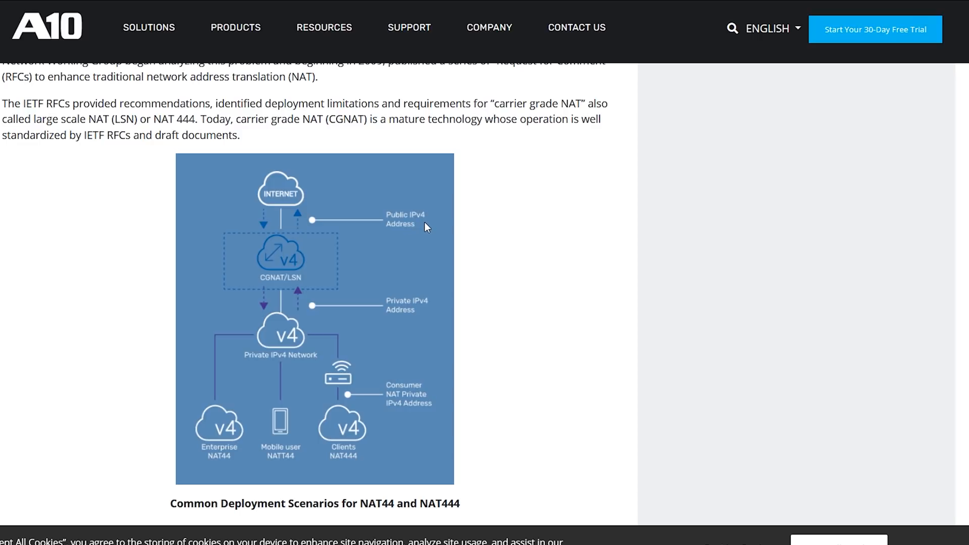
Scroll the CGNAT article down to the NAT444 private-to-private-to-public diagram
{"action": "scroll", "scroll_direction": "down", "scroll_amount": 3}
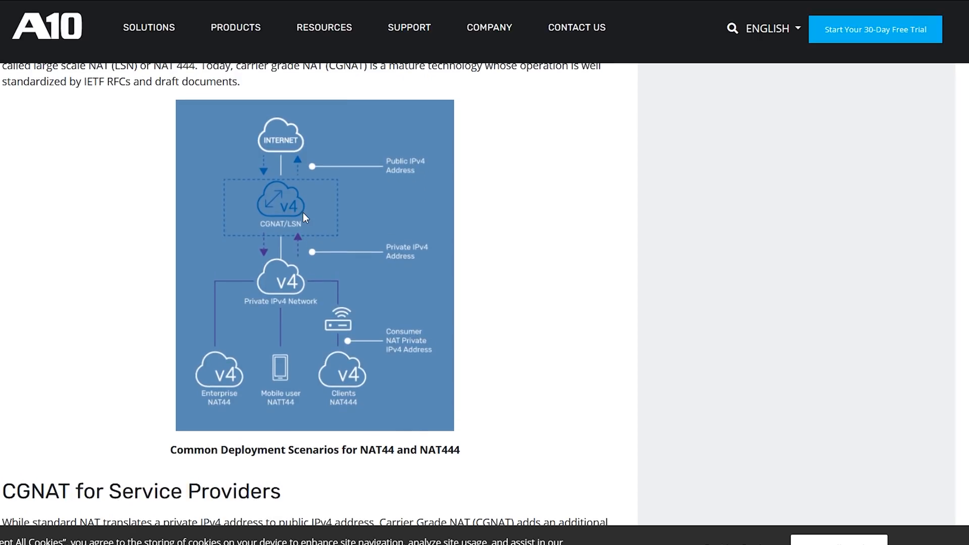
{"action": "mouse_move", "coordinate": [352, 262]}
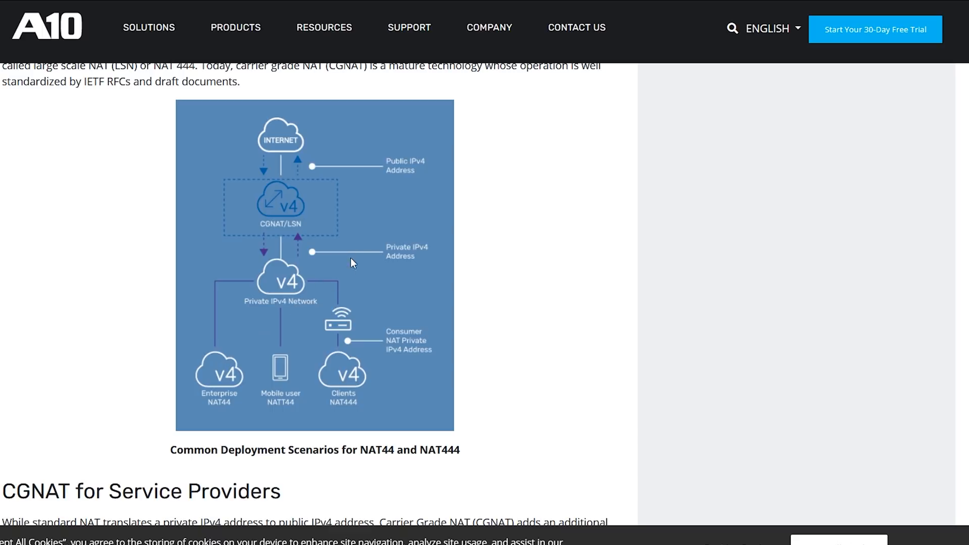
{"action": "scroll", "scroll_direction": "down", "scroll_amount": 3}
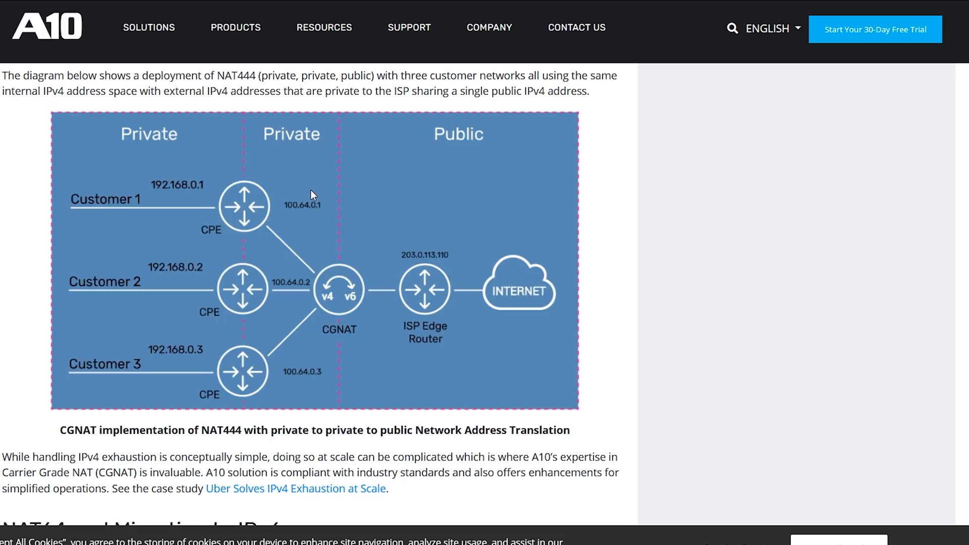
{"action": "mouse_move", "coordinate": [301, 207]}
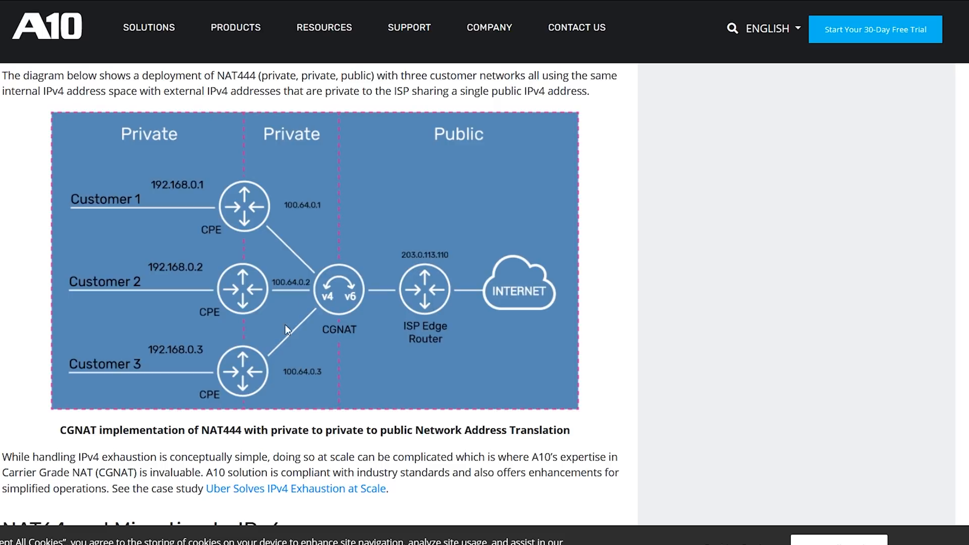
{"action": "mouse_move", "coordinate": [187, 217]}
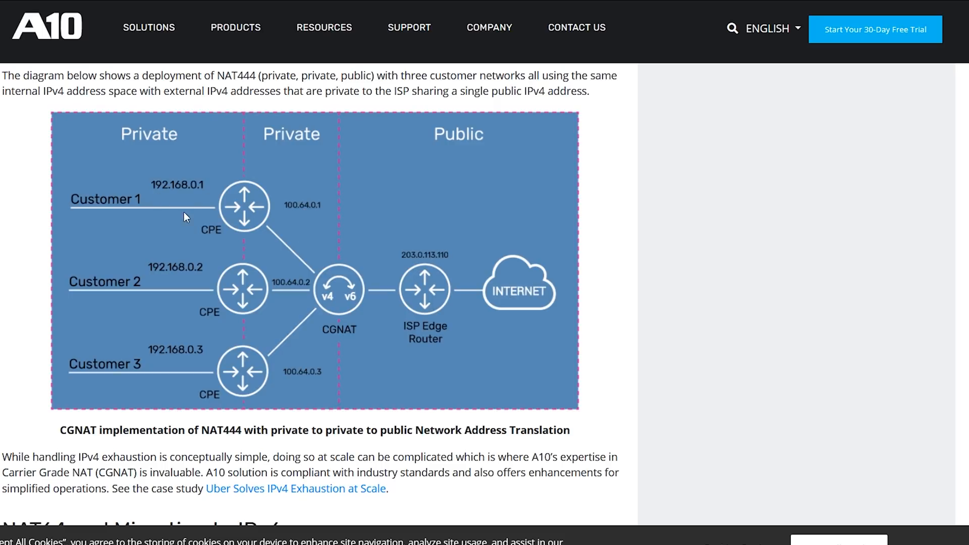
{"action": "mouse_move", "coordinate": [176, 309]}
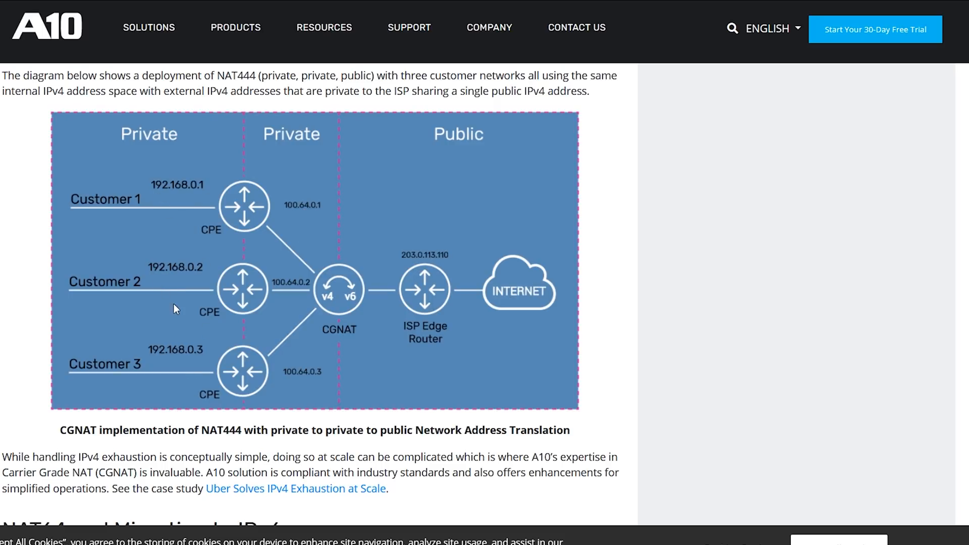
{"action": "mouse_move", "coordinate": [241, 221]}
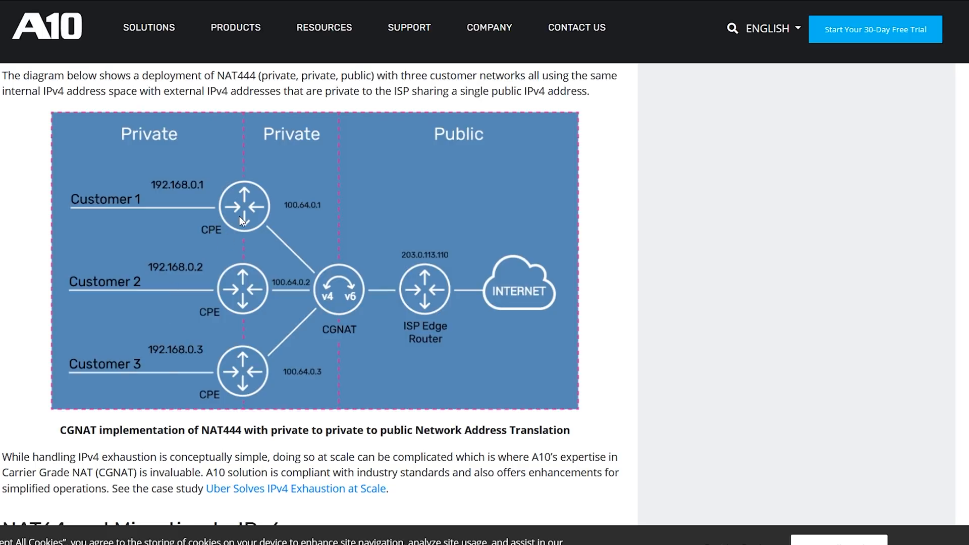
{"action": "mouse_move", "coordinate": [158, 143]}
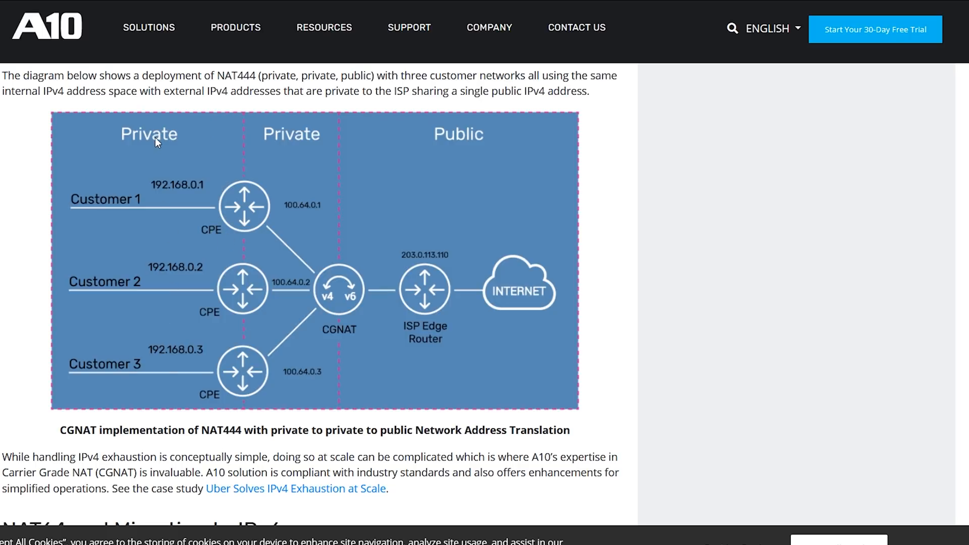
{"action": "mouse_move", "coordinate": [532, 238]}
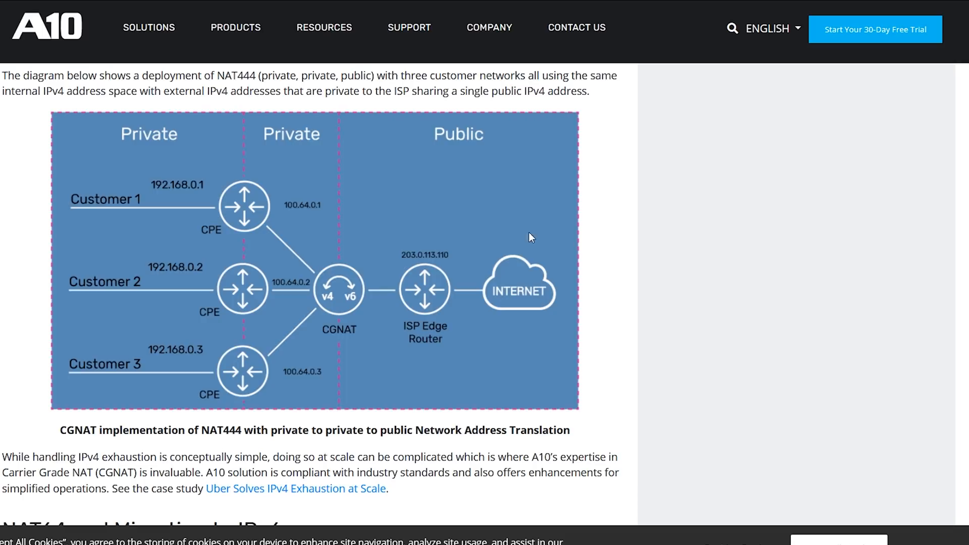
{"action": "mouse_move", "coordinate": [157, 174]}
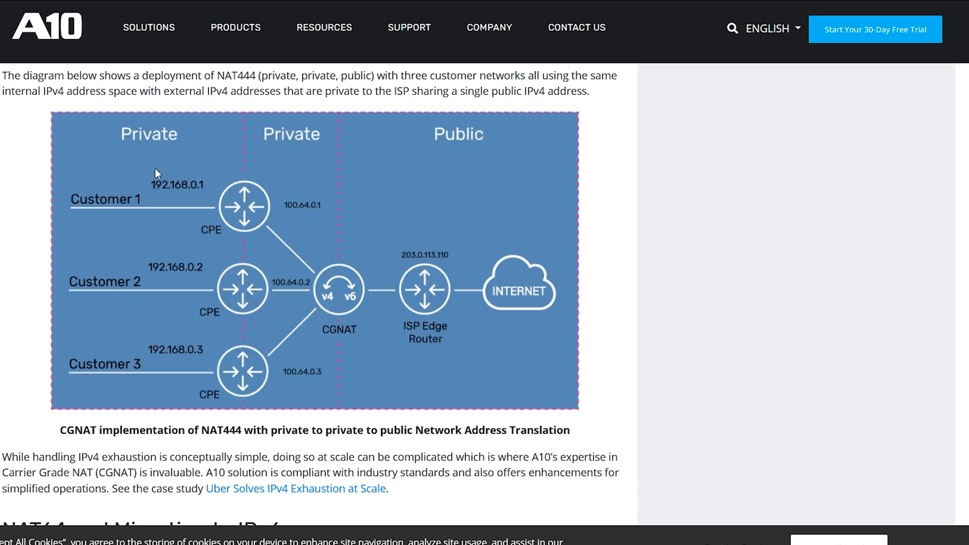
{"action": "mouse_move", "coordinate": [298, 171]}
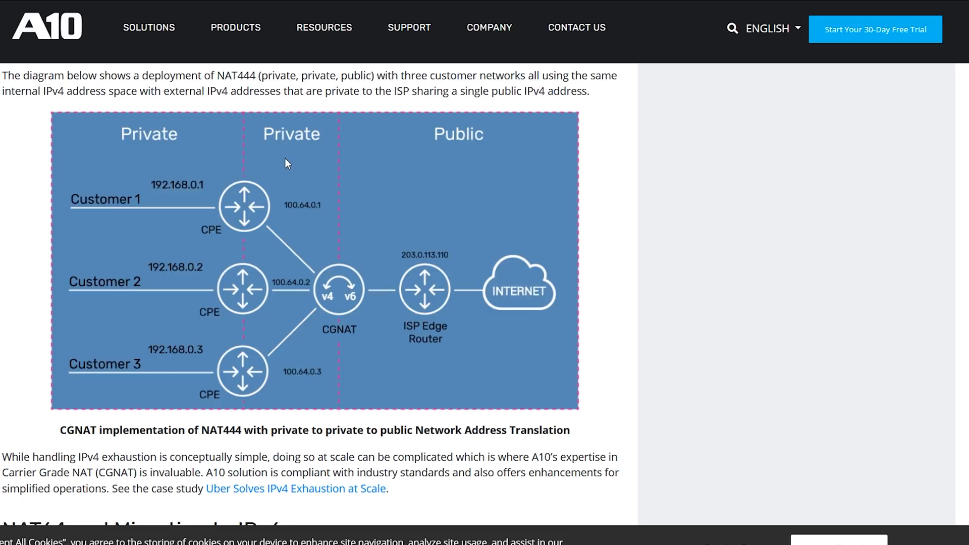
{"action": "mouse_move", "coordinate": [529, 140]}
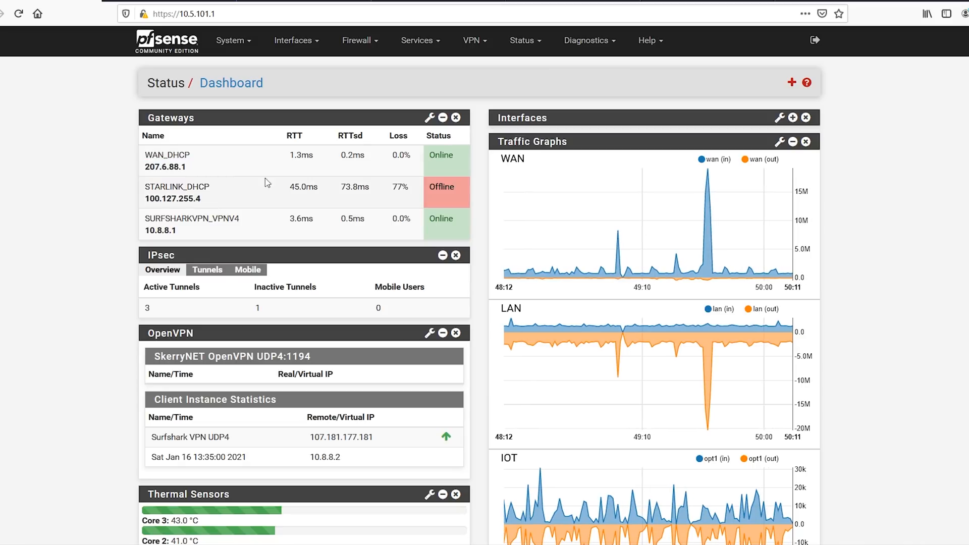
Bring up the Starlink dish statistics page at 192.168.100.1 with its latency and usage graphs
{"action": "double_click", "coordinate": [341, 438]}
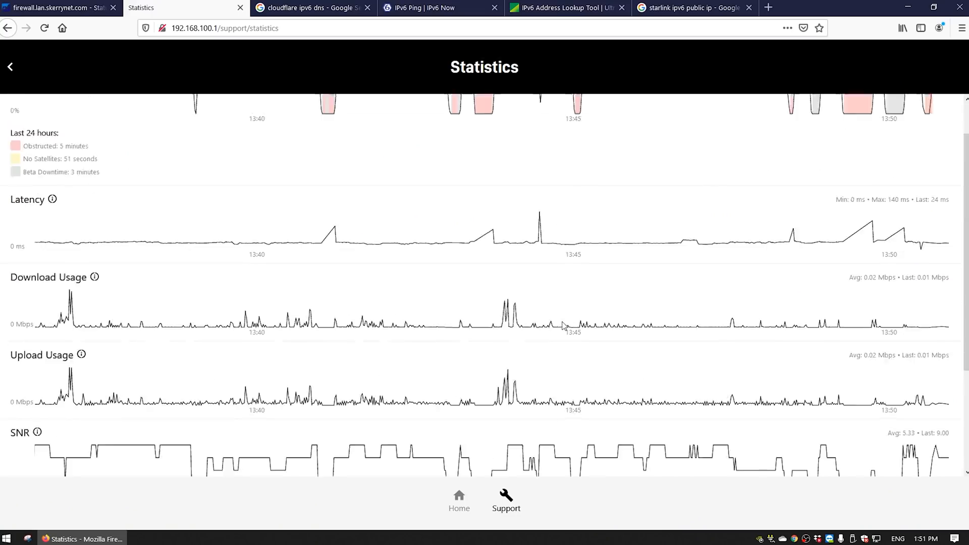
Revisit the dish Home, Support and Statistics pages, then return to pfSense's Virtual IPs list
{"action": "left_click", "coordinate": [459, 501]}
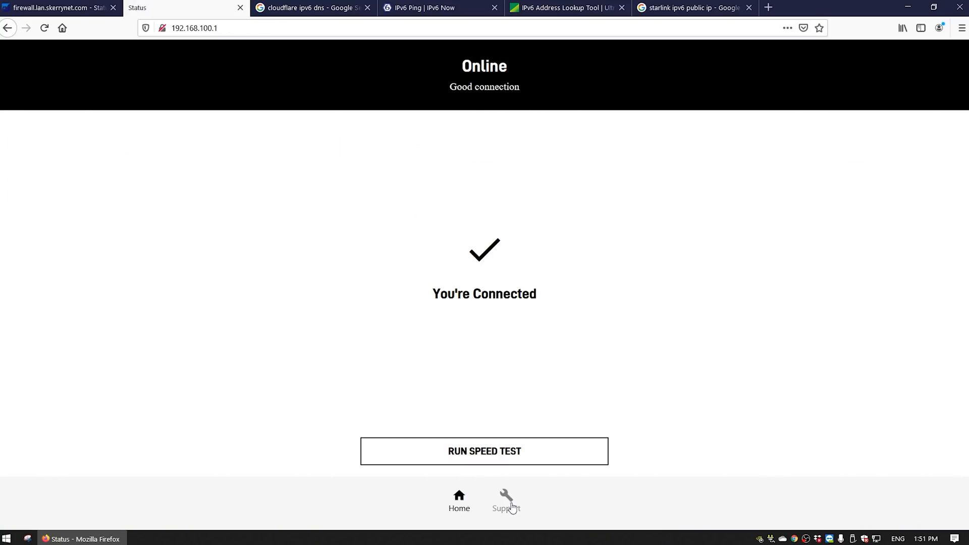
{"action": "left_click", "coordinate": [506, 499]}
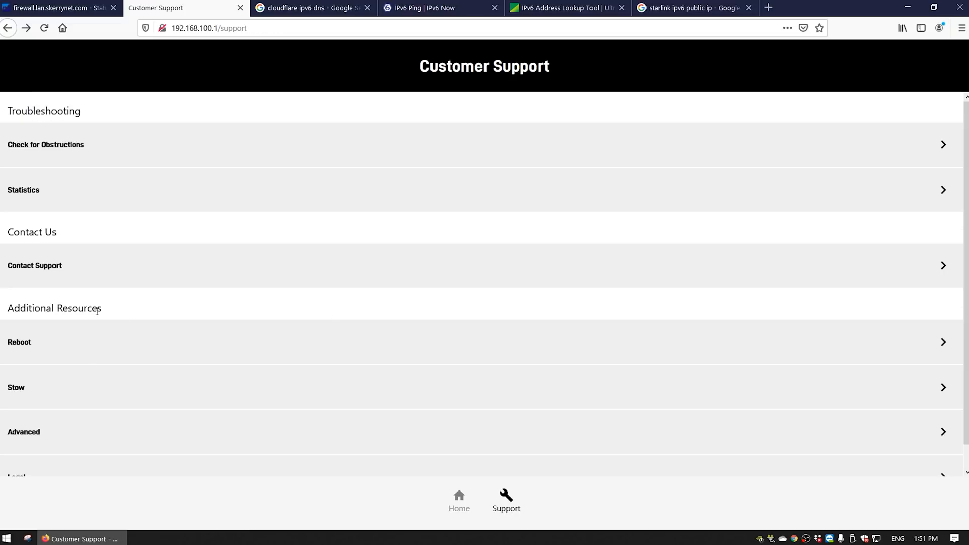
{"action": "scroll", "scroll_direction": "down", "scroll_amount": 3}
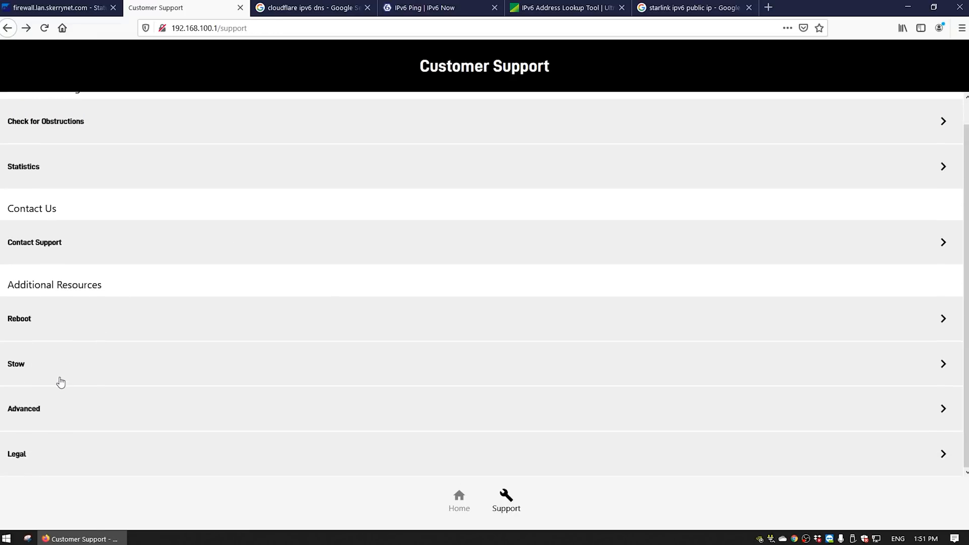
{"action": "mouse_move", "coordinate": [42, 413]}
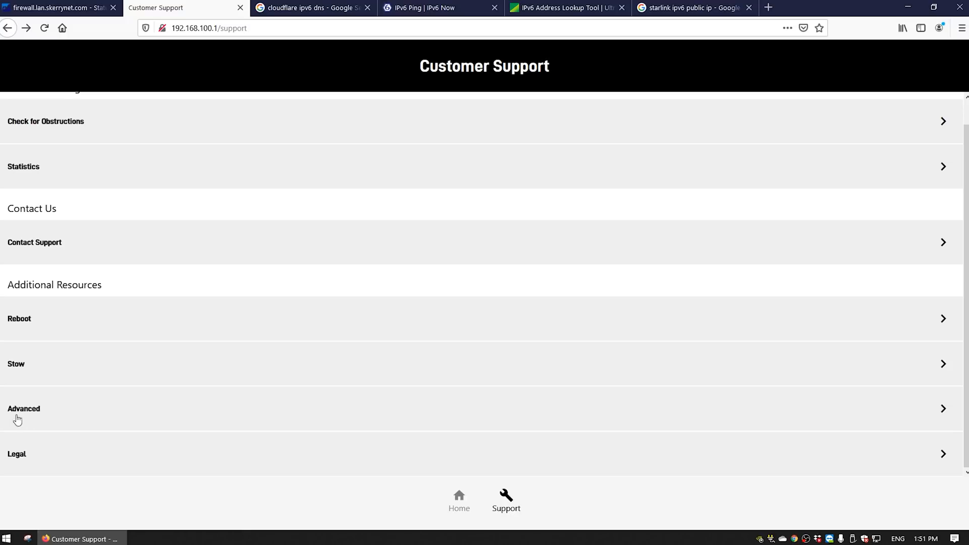
{"action": "mouse_move", "coordinate": [91, 378]}
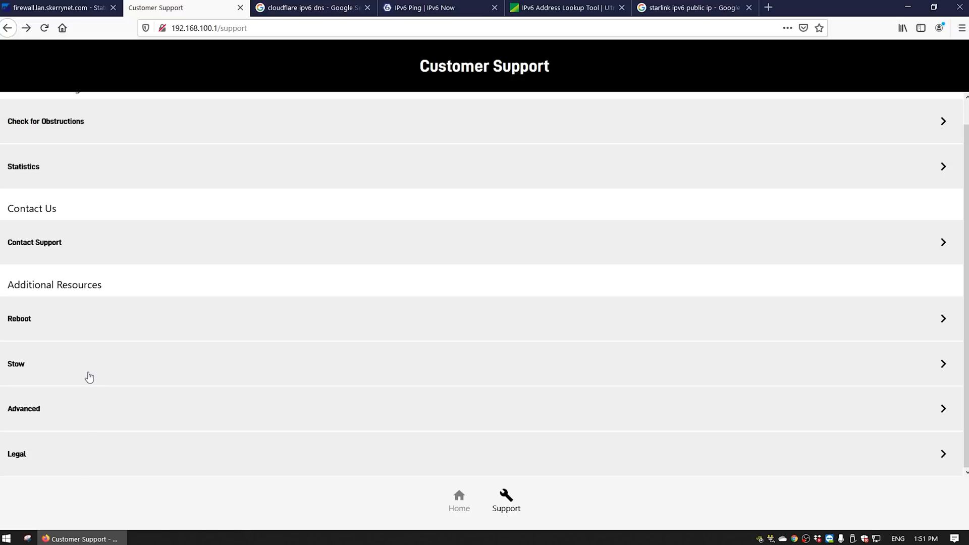
{"action": "left_click", "coordinate": [23, 167]}
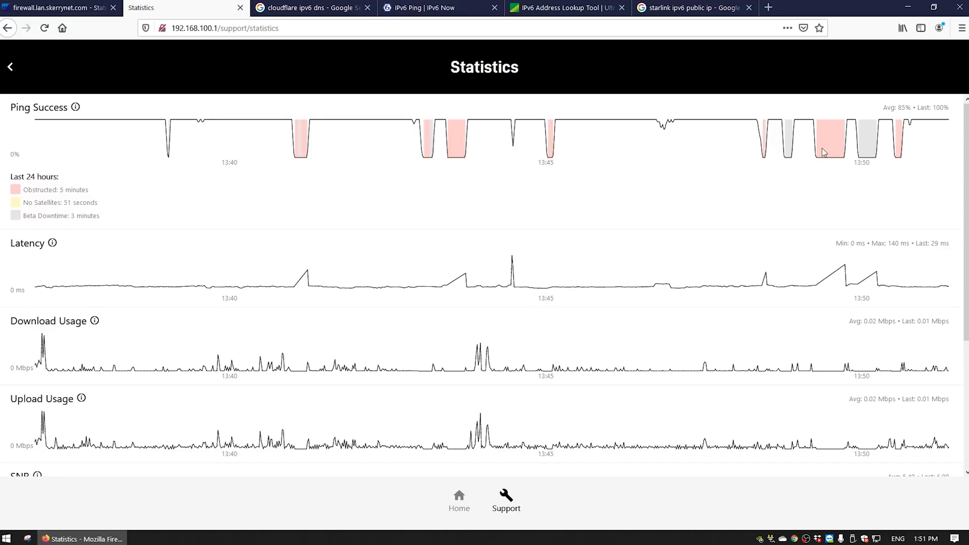
{"action": "left_click", "coordinate": [59, 7]}
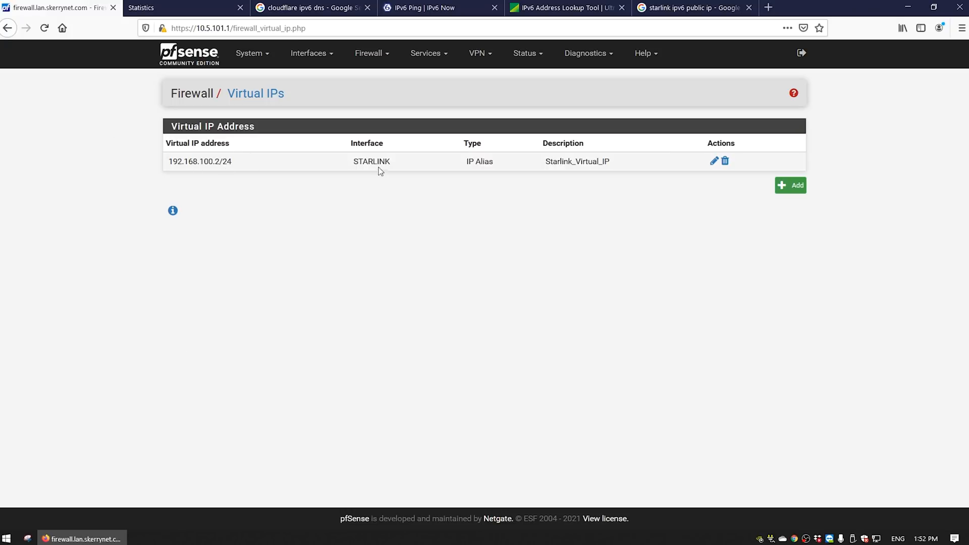
Review the Starlink_Virtual_IP alias: interface STARLINK, address 192.168.100.2/24
{"action": "left_click", "coordinate": [714, 162]}
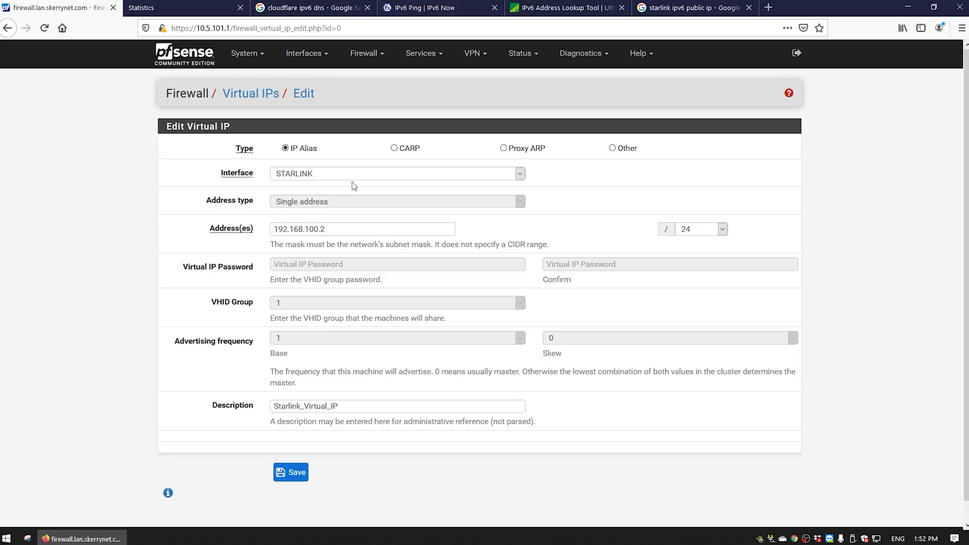
{"action": "left_click", "coordinate": [396, 174]}
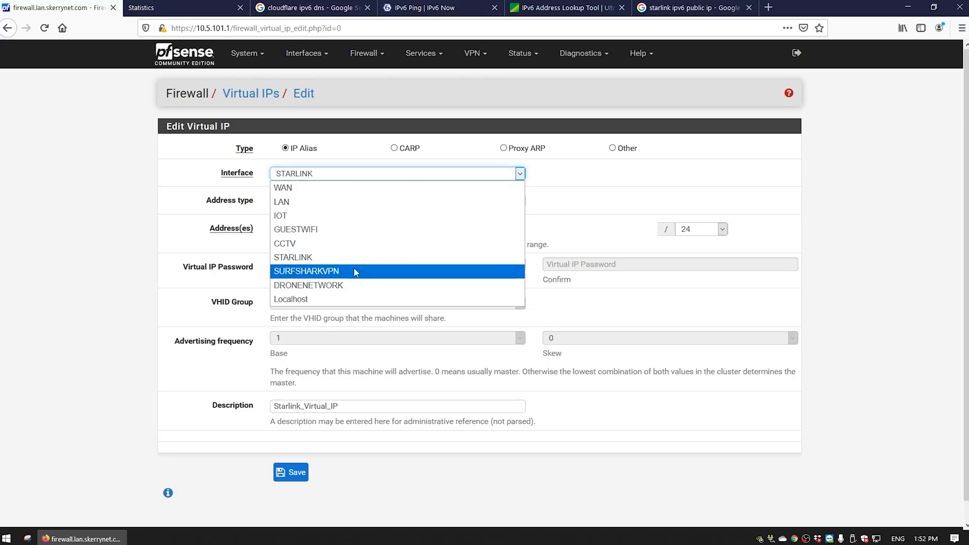
{"action": "mouse_move", "coordinate": [283, 188]}
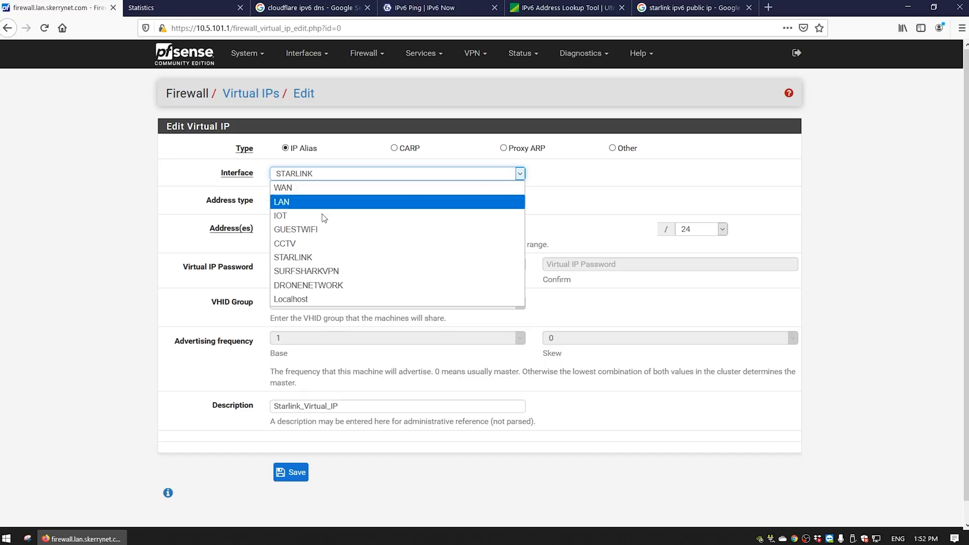
{"action": "mouse_move", "coordinate": [293, 257]}
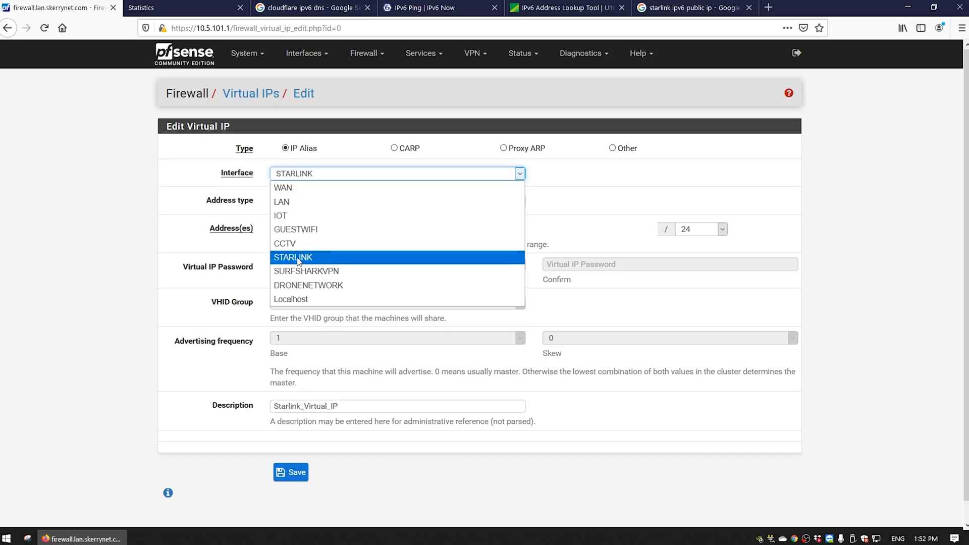
{"action": "left_click", "coordinate": [293, 257]}
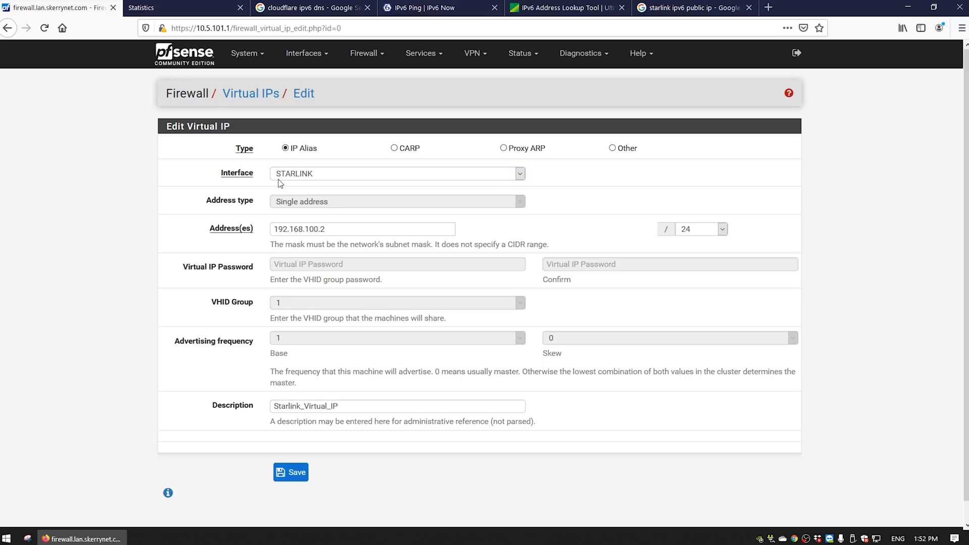
{"action": "left_click", "coordinate": [363, 229]}
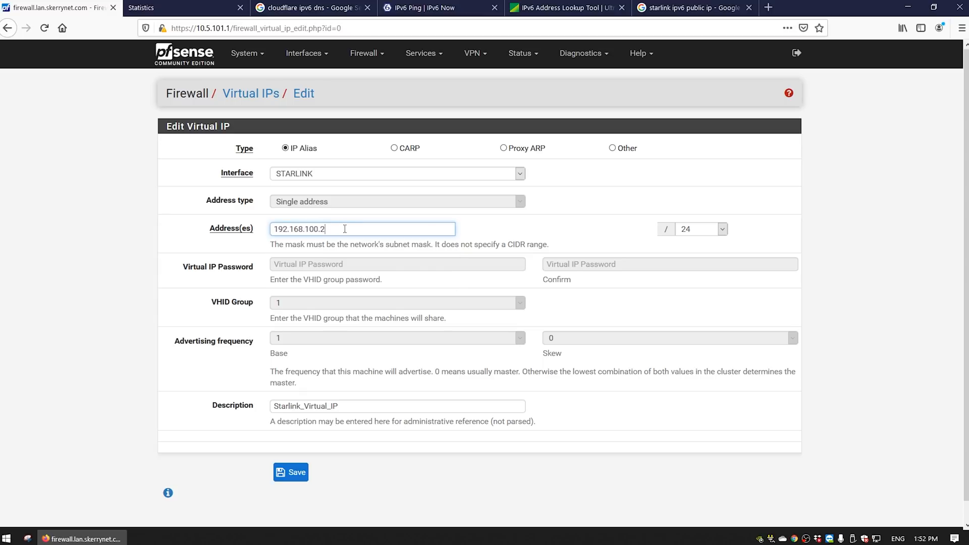
{"action": "triple_click", "coordinate": [362, 229]}
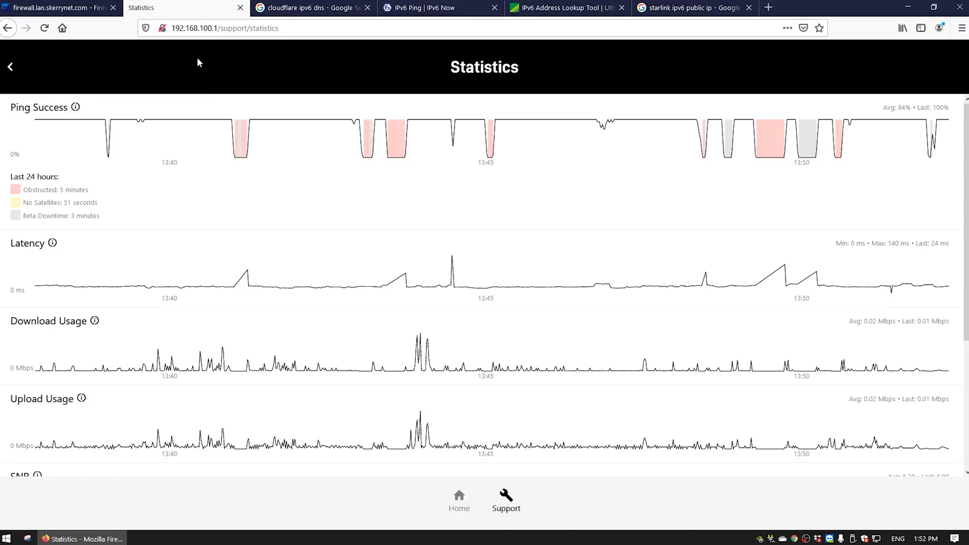
Return to pfSense's Outbound NAT page listing the manual Starlink mappings
{"action": "left_click", "coordinate": [222, 28]}
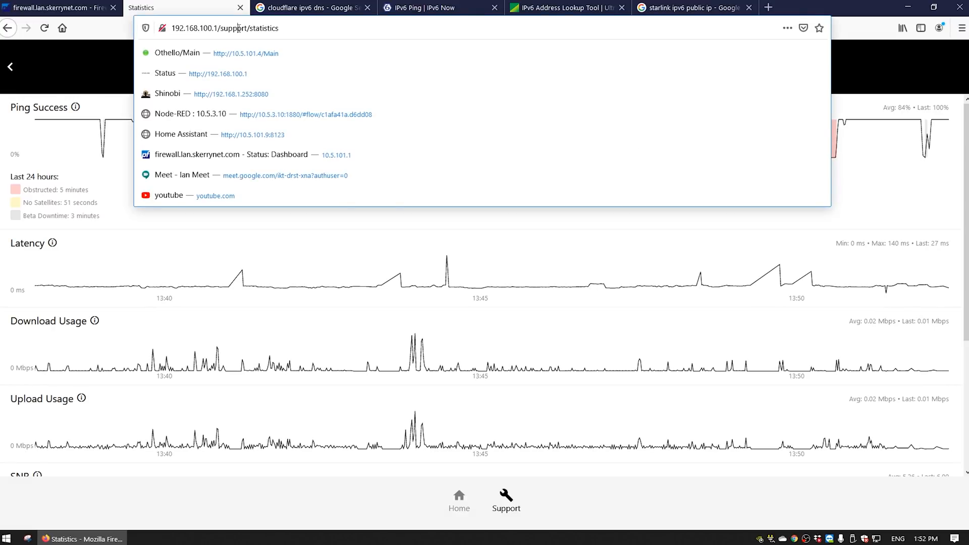
{"action": "left_click", "coordinate": [336, 155]}
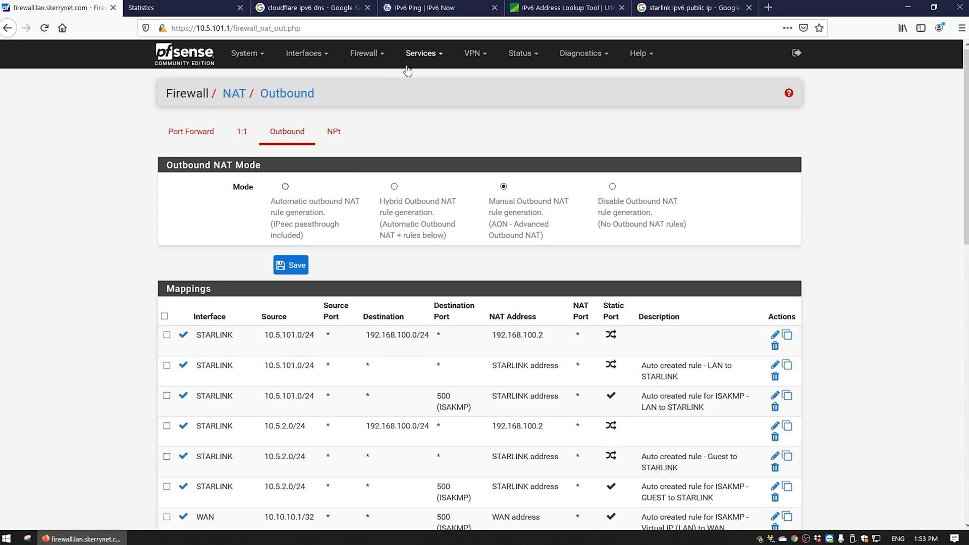
{"action": "left_click", "coordinate": [364, 53]}
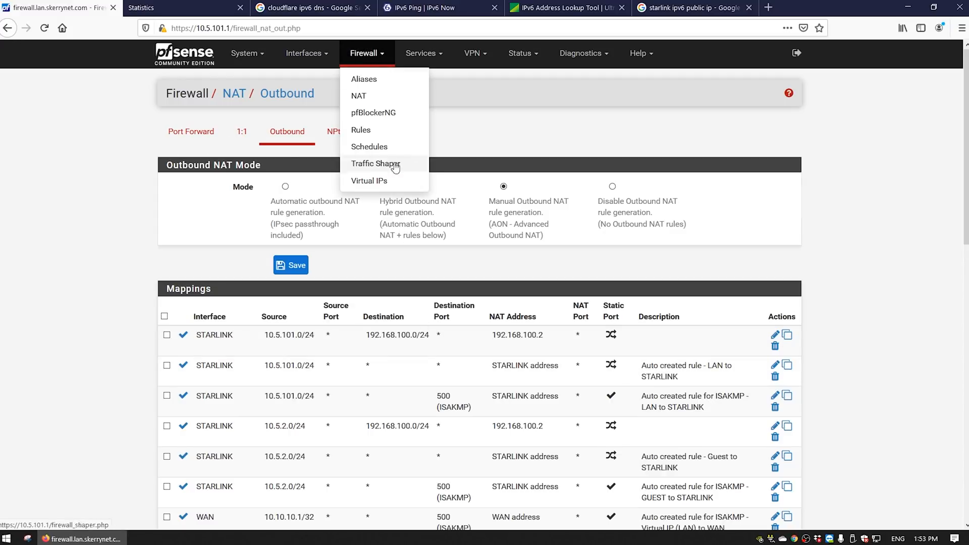
{"action": "mouse_move", "coordinate": [358, 96]}
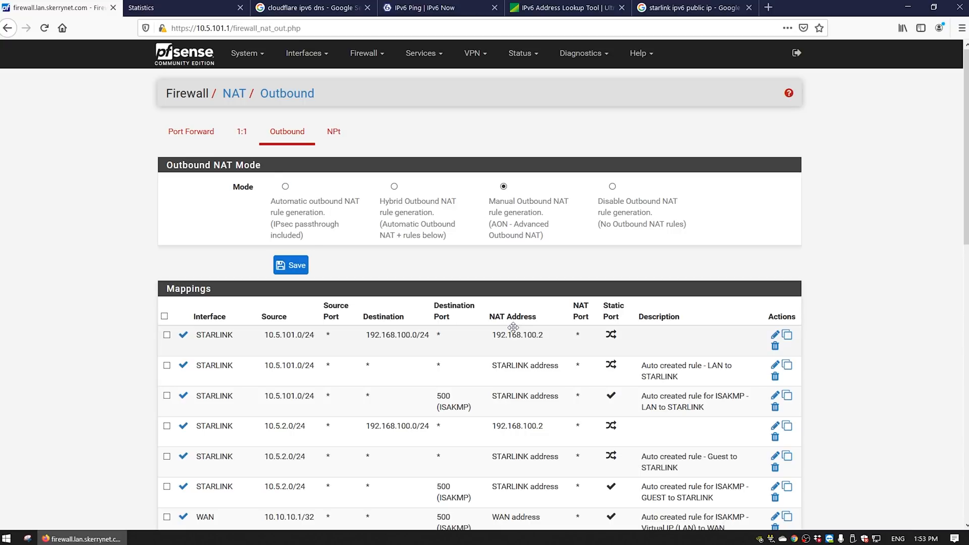
{"action": "mouse_move", "coordinate": [258, 392]}
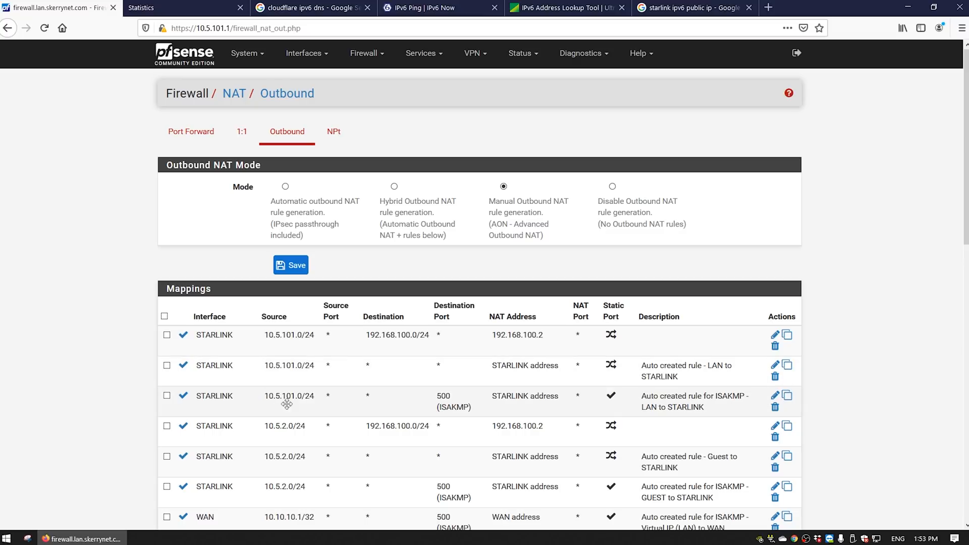
{"action": "mouse_move", "coordinate": [568, 375]}
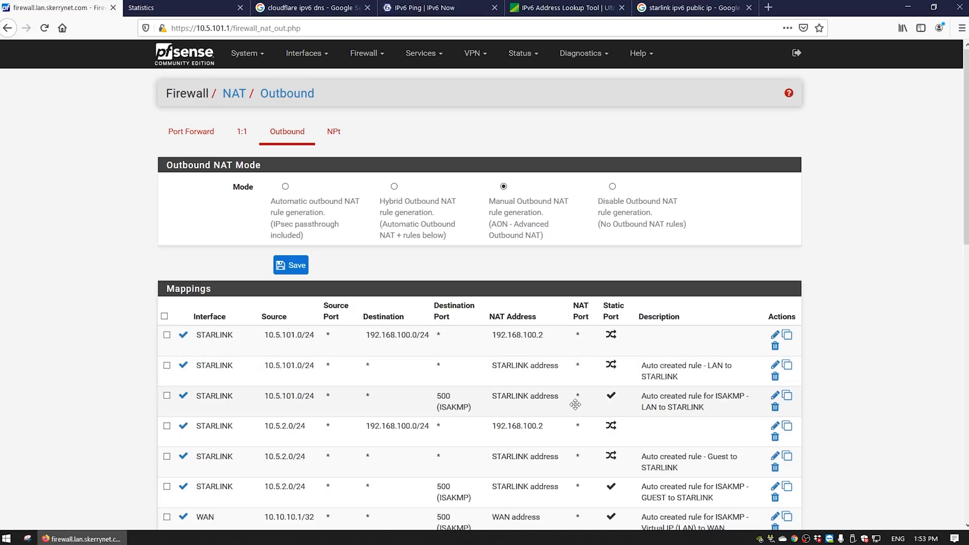
{"action": "mouse_move", "coordinate": [767, 327]}
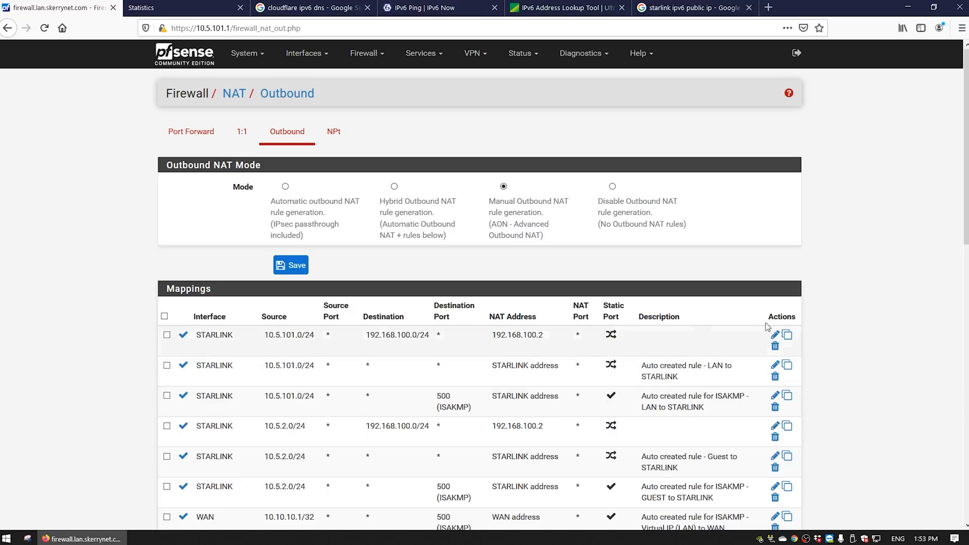
Edit the first outbound NAT mapping, keeping STARLINK as its interface
{"action": "left_click", "coordinate": [775, 335]}
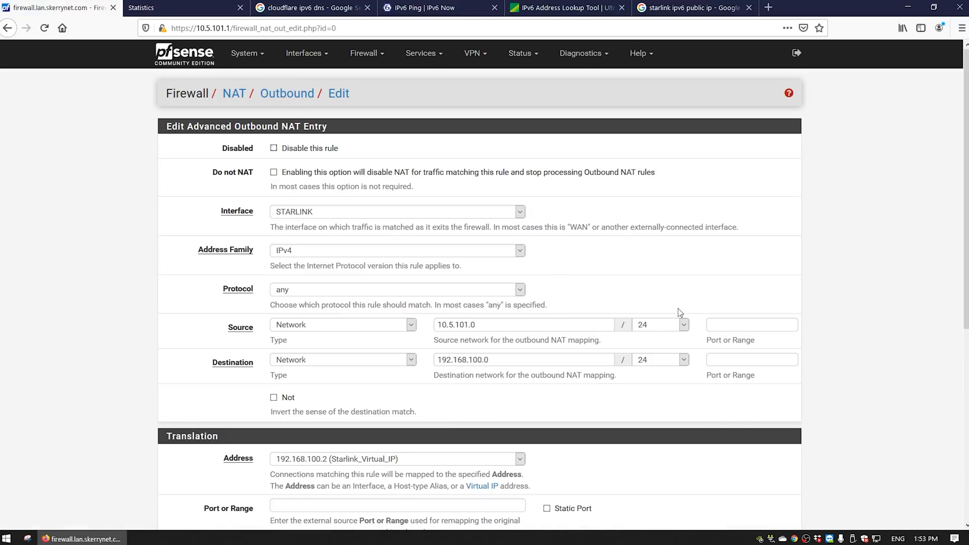
{"action": "left_click", "coordinate": [396, 211]}
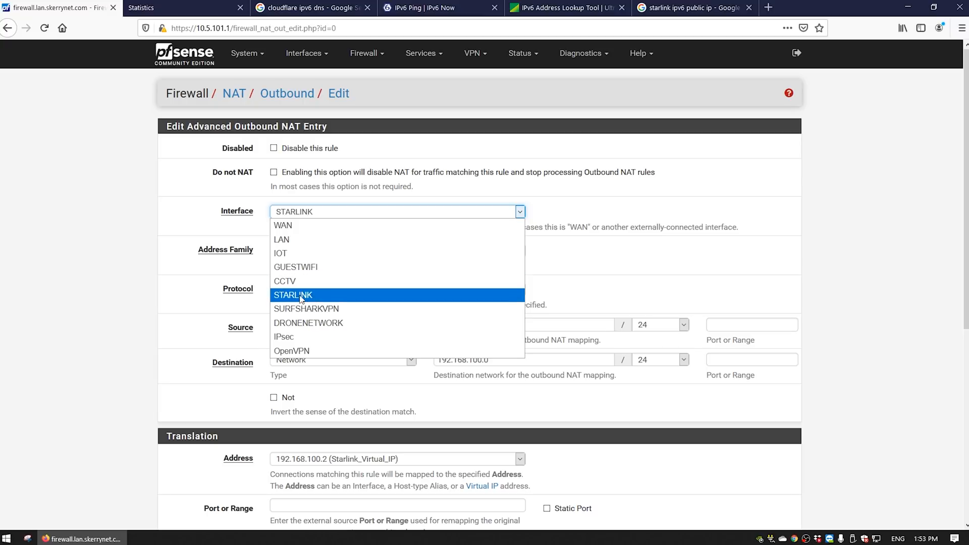
{"action": "mouse_move", "coordinate": [289, 302]}
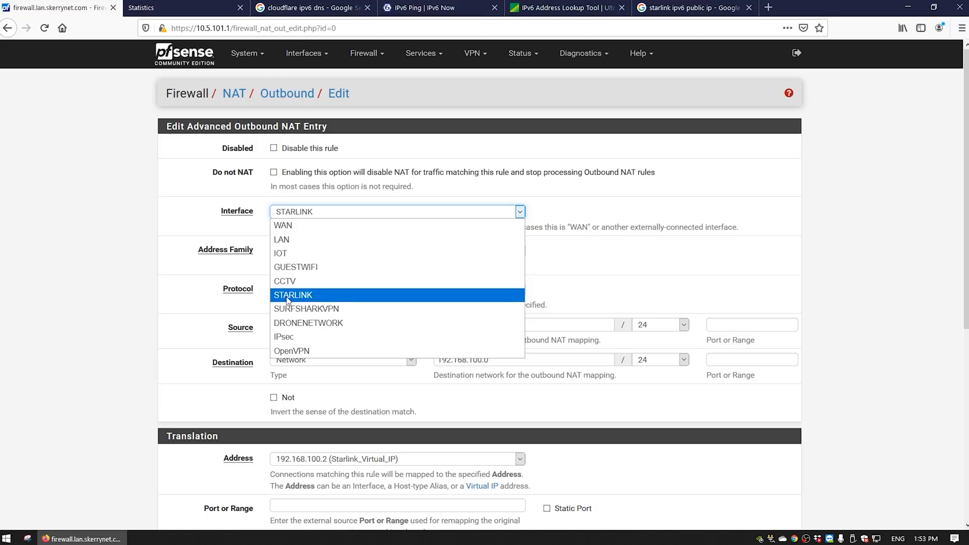
{"action": "left_click", "coordinate": [293, 295]}
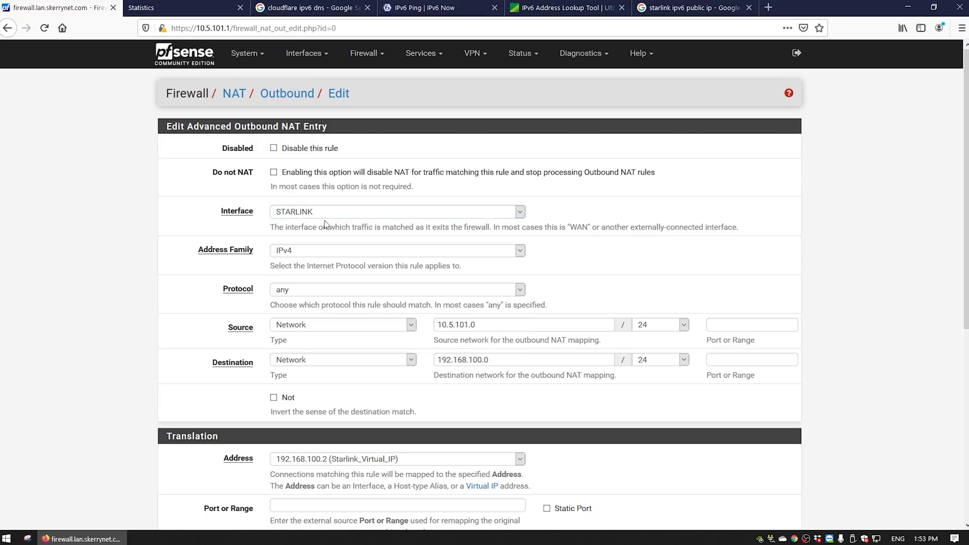
{"action": "mouse_move", "coordinate": [345, 268]}
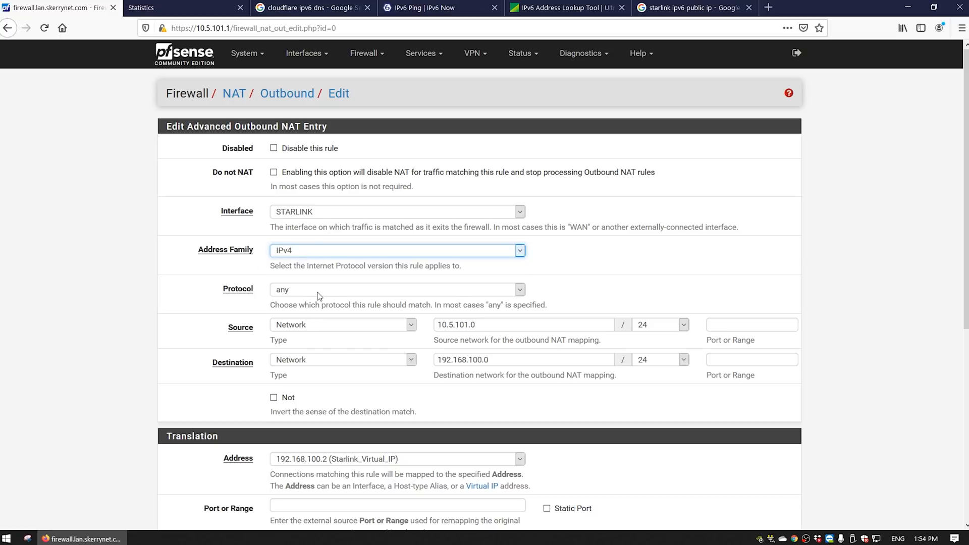
{"action": "scroll", "scroll_direction": "down", "scroll_amount": 3}
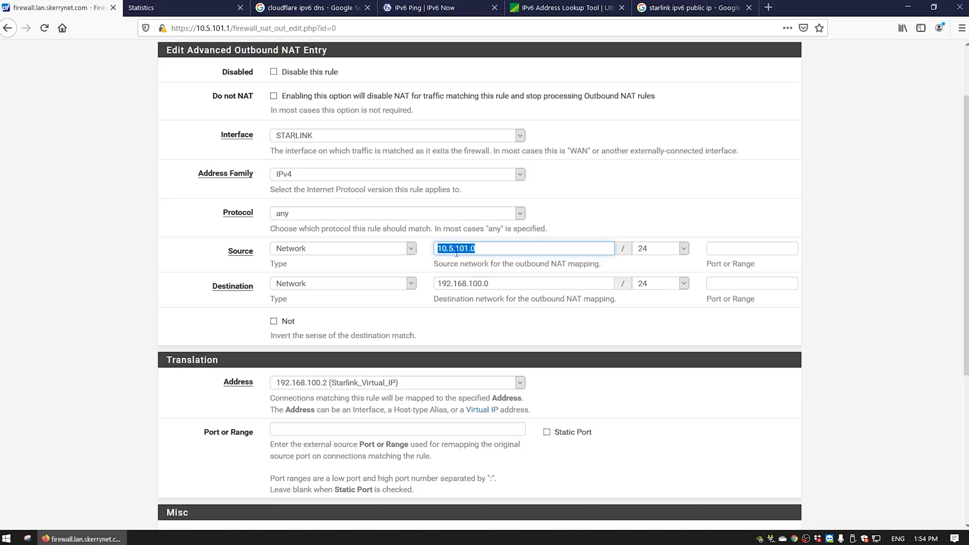
Keep source 10.5.101.0/24, translate to Starlink_Virtual_IP 192.168.100.2, and save the rule
{"action": "left_click", "coordinate": [683, 248]}
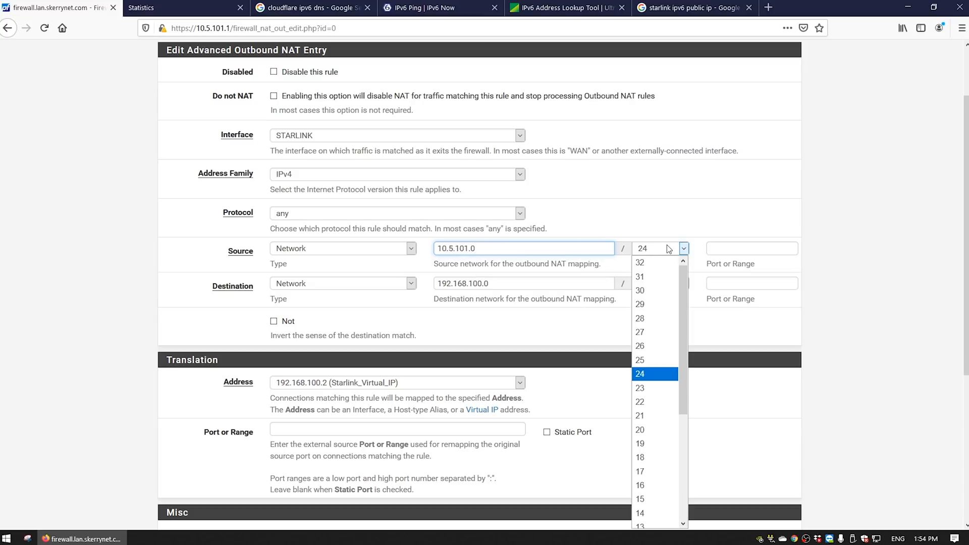
{"action": "left_click", "coordinate": [639, 374]}
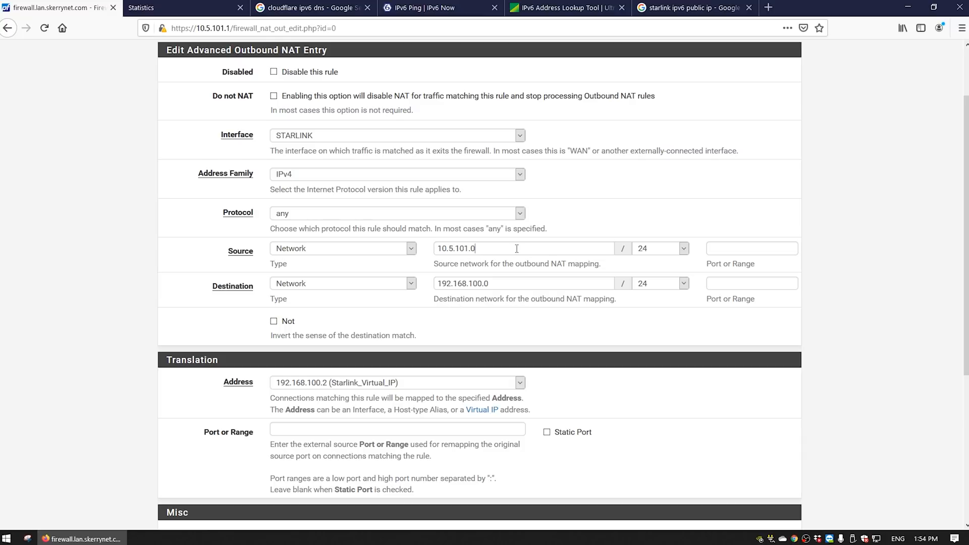
{"action": "left_click", "coordinate": [523, 248]}
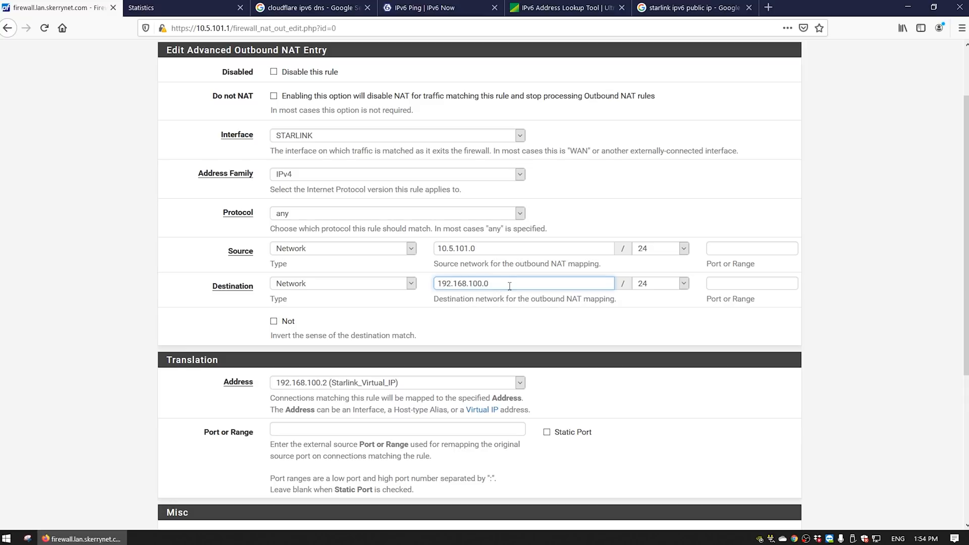
{"action": "scroll", "scroll_direction": "down", "scroll_amount": 3}
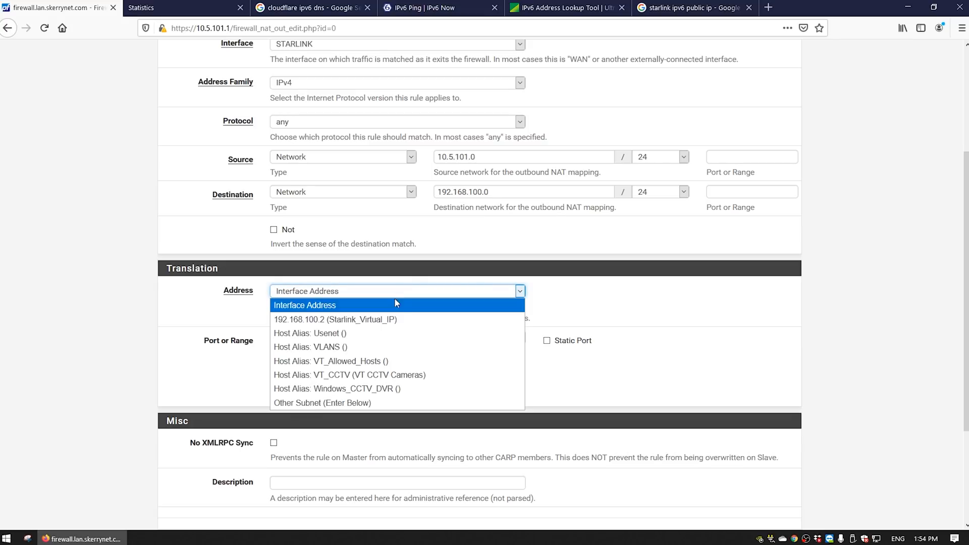
{"action": "left_click", "coordinate": [335, 319]}
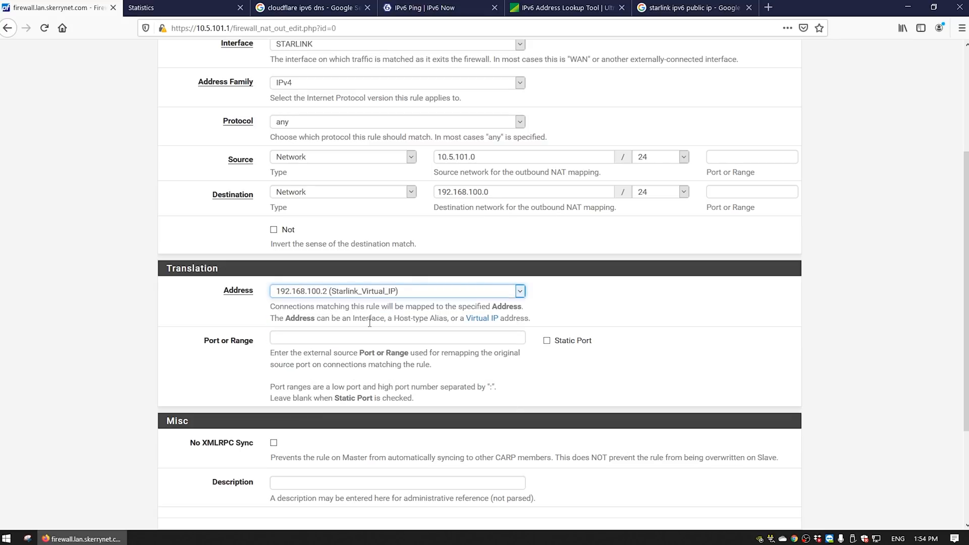
{"action": "scroll", "scroll_direction": "down", "scroll_amount": 3}
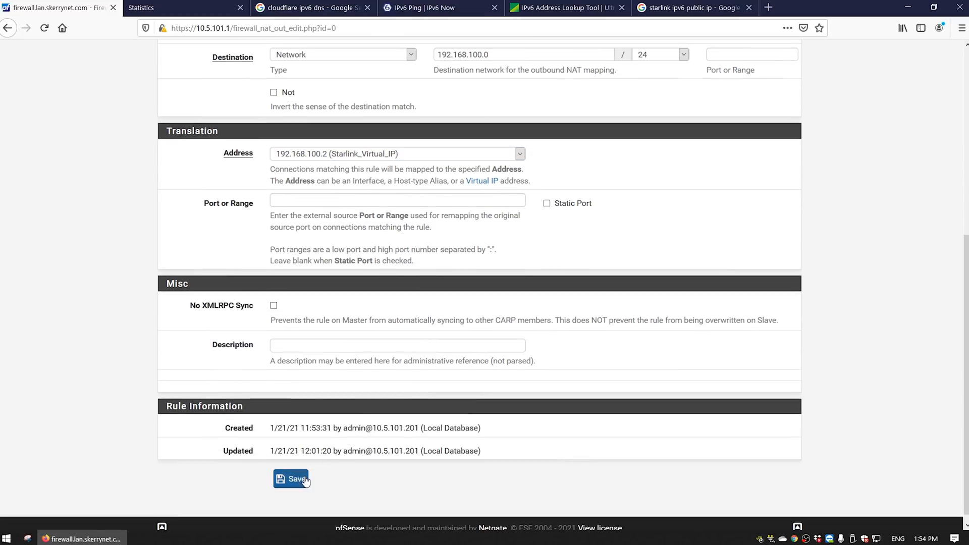
{"action": "left_click", "coordinate": [291, 480]}
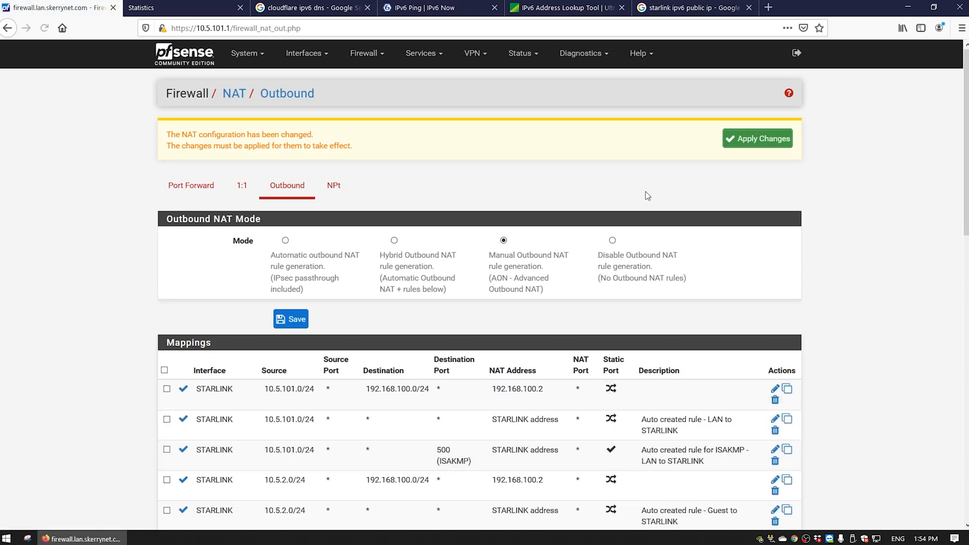
Apply the pending outbound NAT changes and go to the LAN firewall rules
{"action": "left_click", "coordinate": [757, 138]}
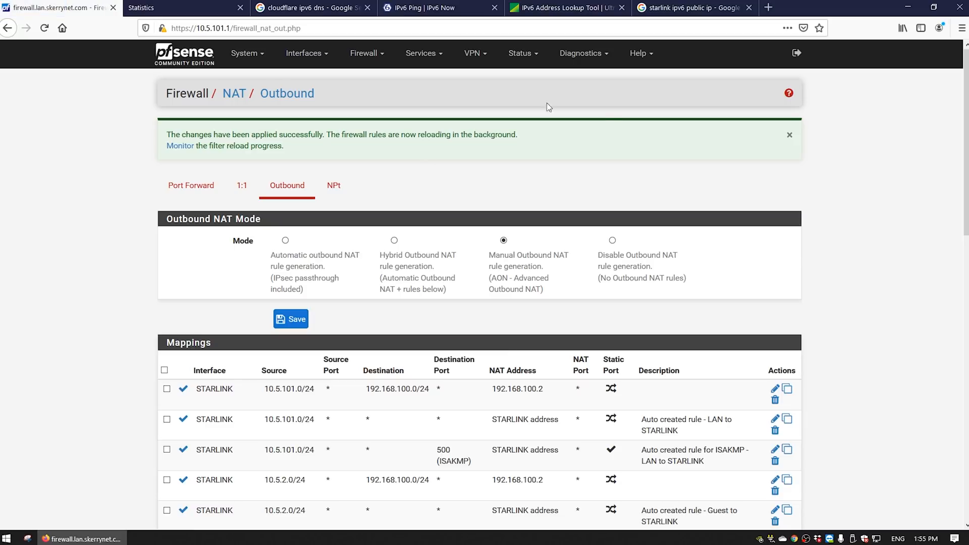
{"action": "mouse_move", "coordinate": [363, 101]}
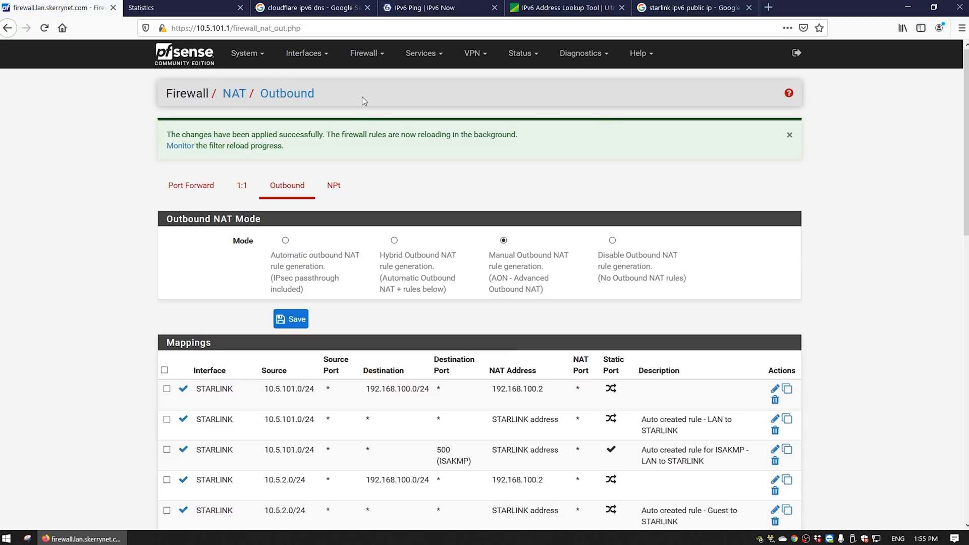
{"action": "left_click", "coordinate": [364, 53]}
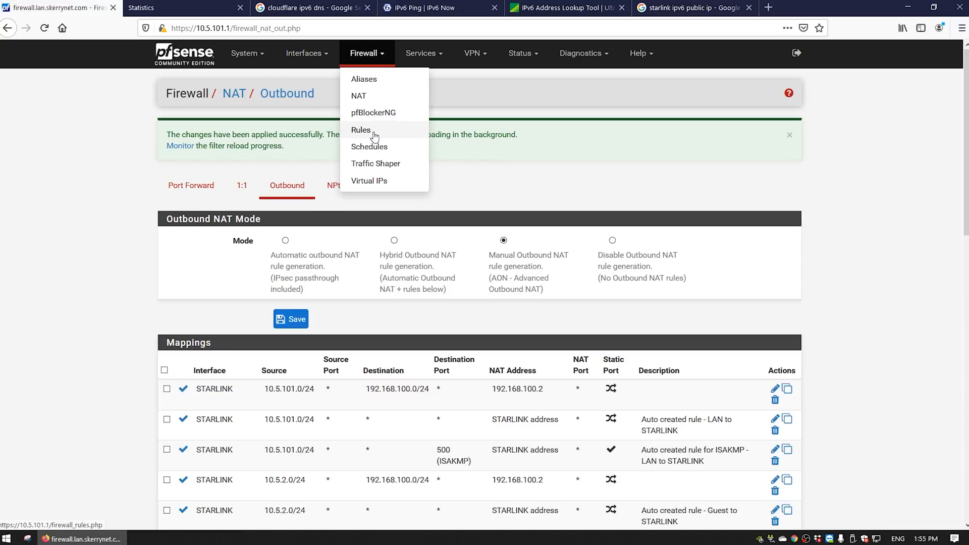
{"action": "left_click", "coordinate": [361, 130]}
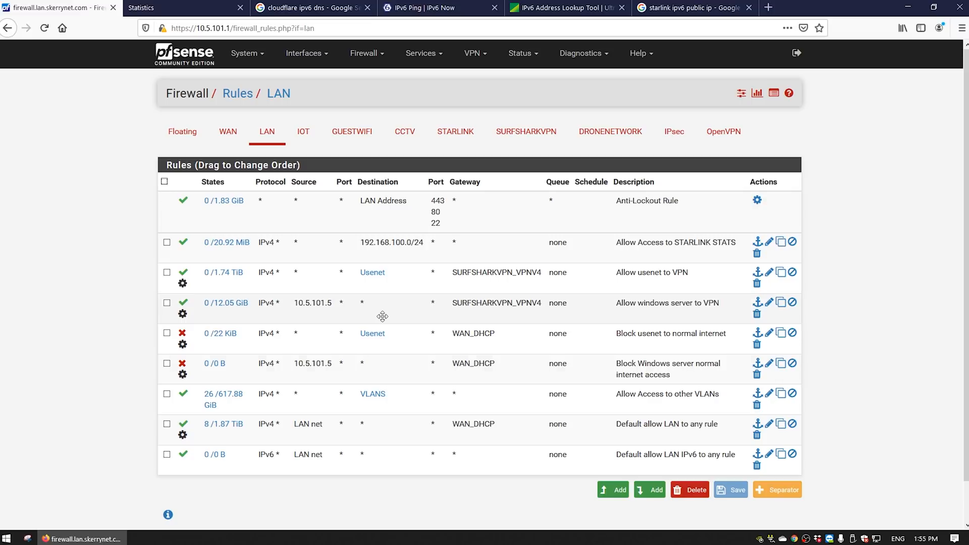
{"action": "mouse_move", "coordinate": [753, 234]}
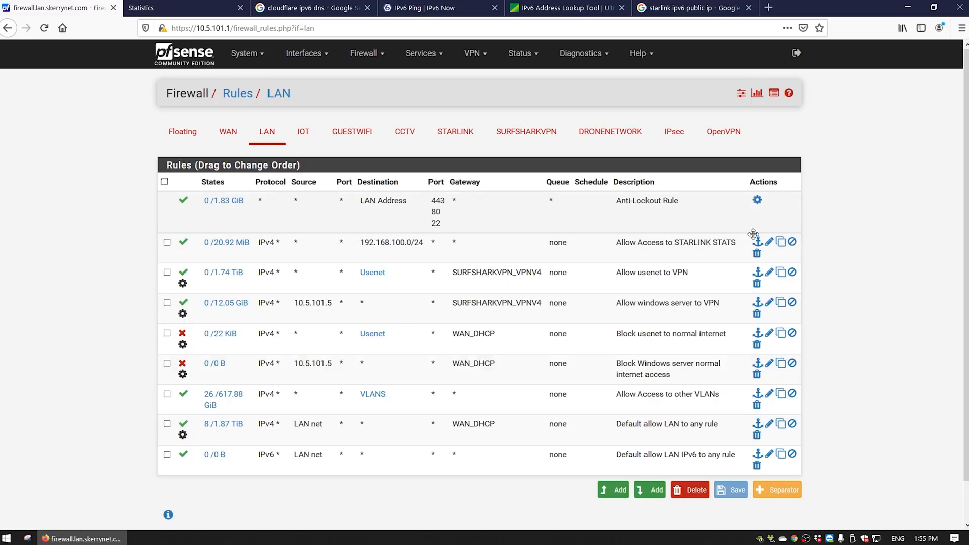
Inspect the Allow Access to STARLINK STATS rule targeting 192.168.100.0/24, then revisit the dish statistics
{"action": "left_click", "coordinate": [769, 242]}
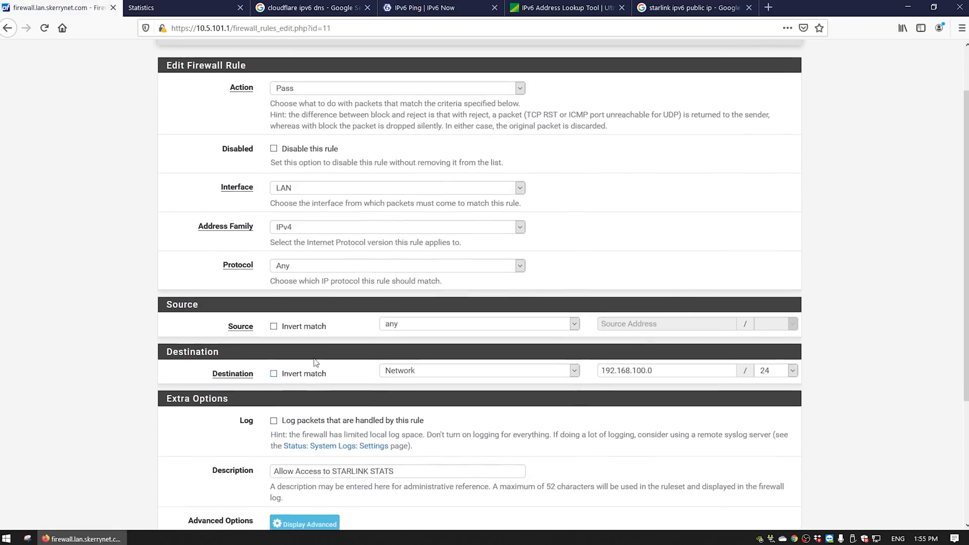
{"action": "scroll", "scroll_direction": "up", "scroll_amount": 3}
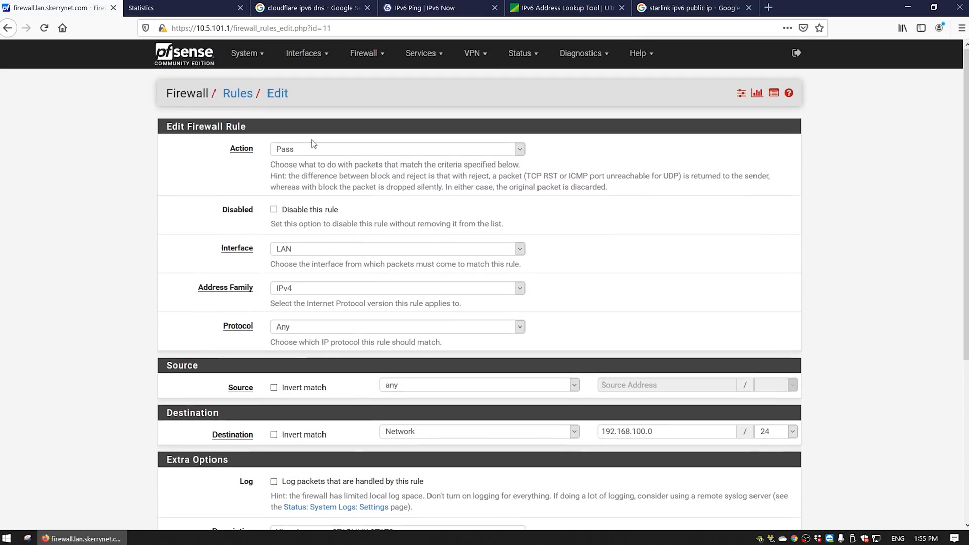
{"action": "scroll", "scroll_direction": "down", "scroll_amount": 3}
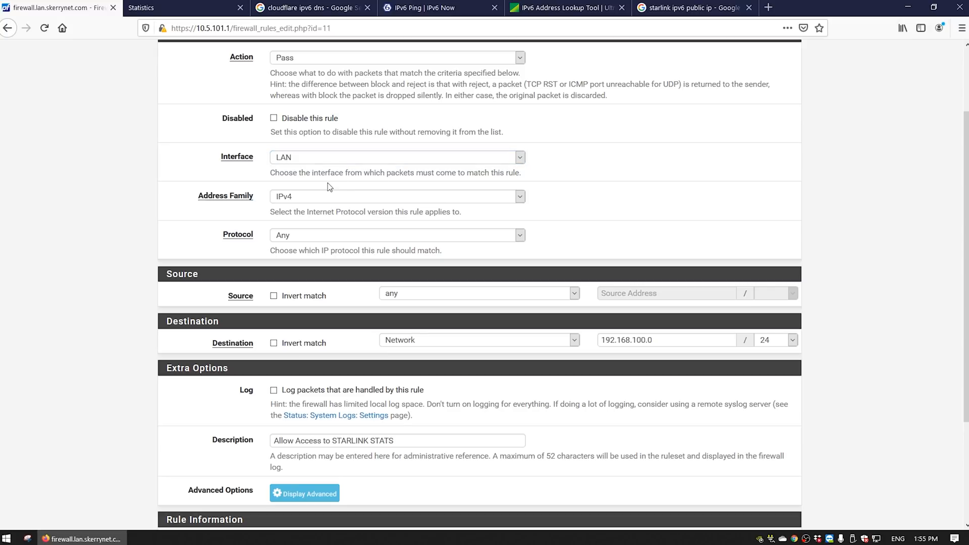
{"action": "mouse_move", "coordinate": [305, 204]}
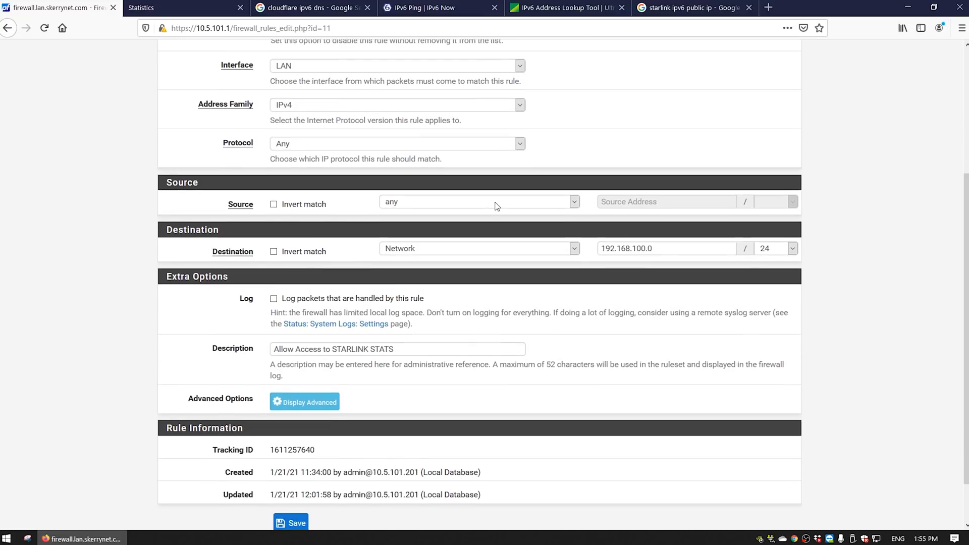
{"action": "mouse_move", "coordinate": [626, 261]}
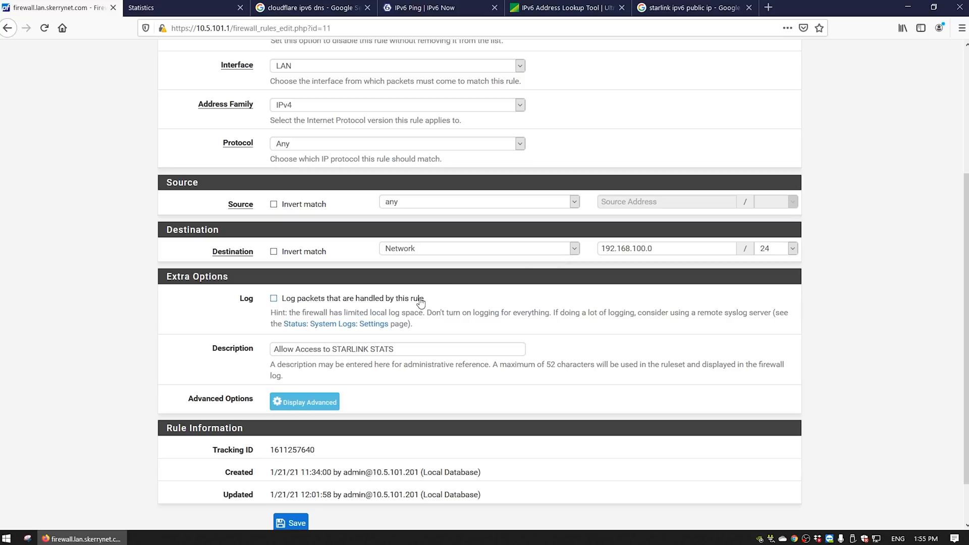
{"action": "left_click", "coordinate": [167, 8]}
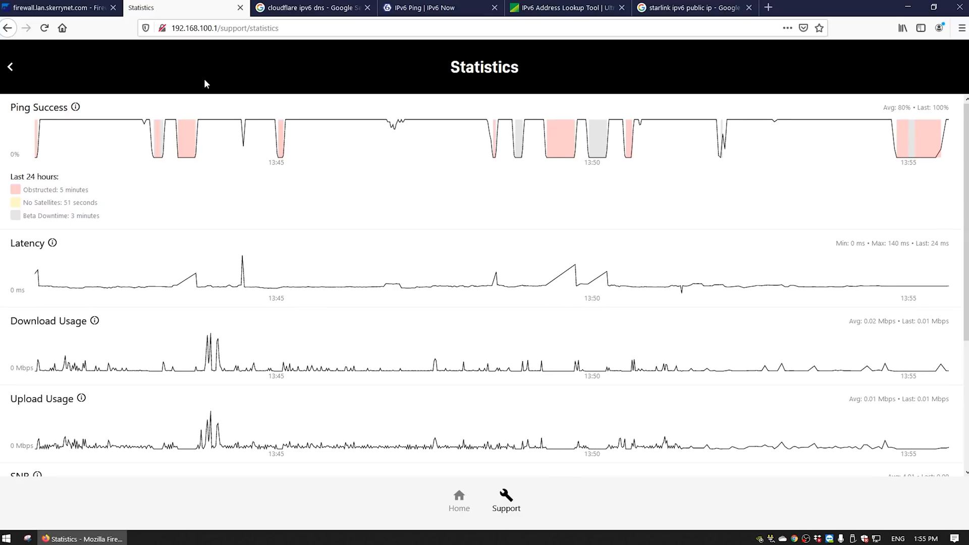
Confirm the Starlink statistics graphs load from the LAN, then go back to pfSense
{"action": "scroll", "scroll_direction": "down", "scroll_amount": 3}
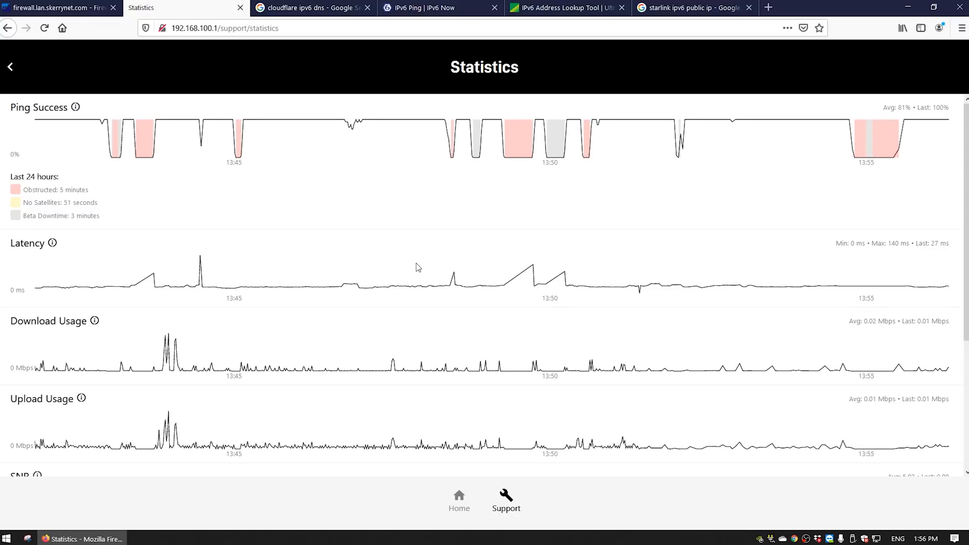
{"action": "left_click", "coordinate": [304, 14]}
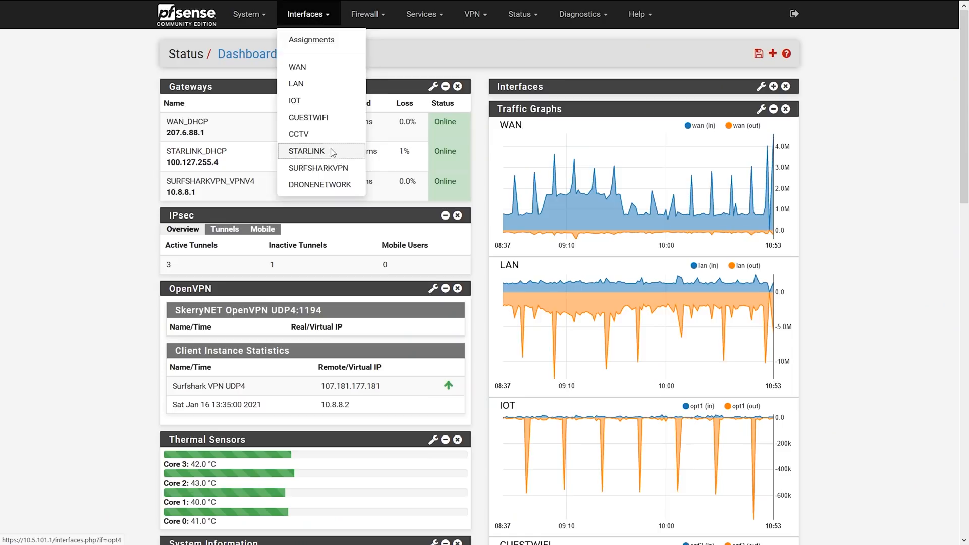
Inspect the STARLINK interface's DHCP client settings rejecting leases from 192.168.100.1
{"action": "left_click", "coordinate": [306, 152]}
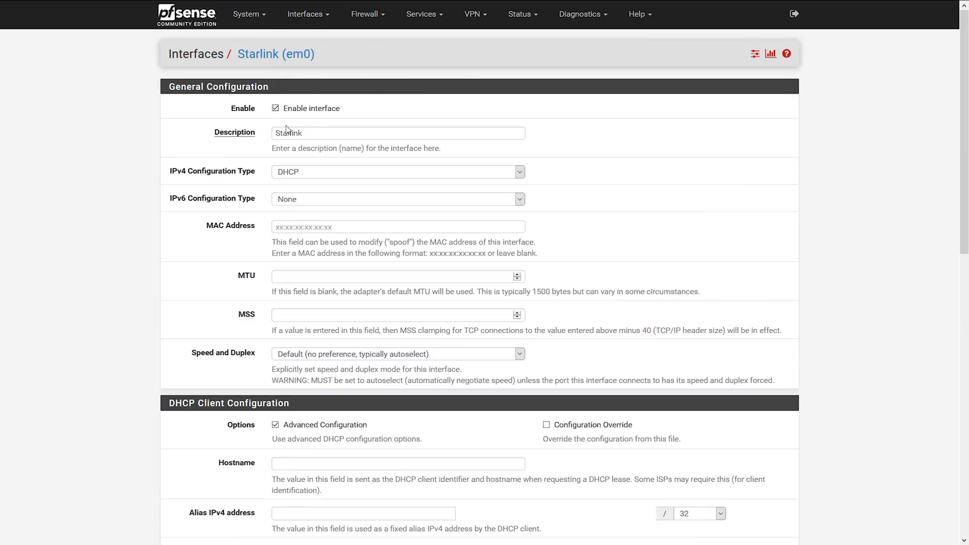
{"action": "left_click", "coordinate": [308, 14]}
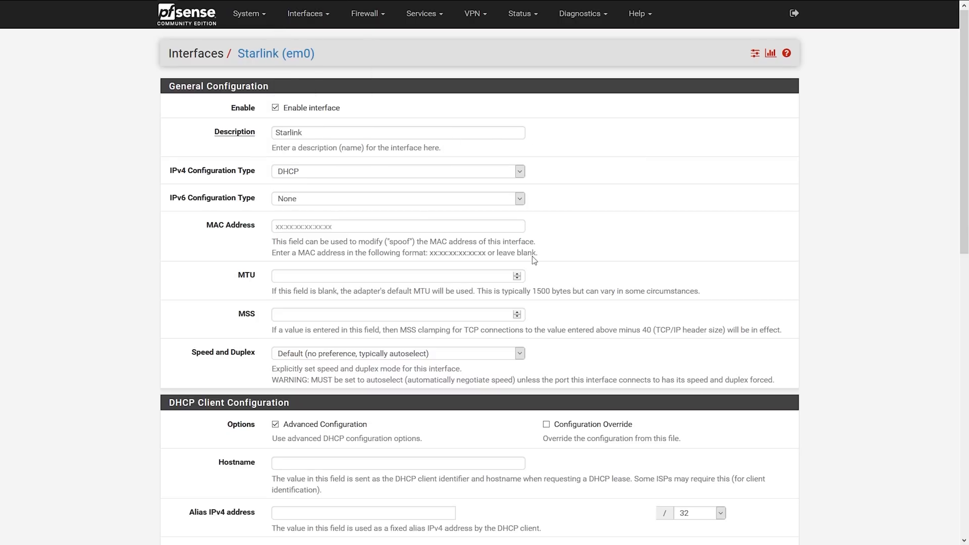
{"action": "scroll", "scroll_direction": "down", "scroll_amount": 3}
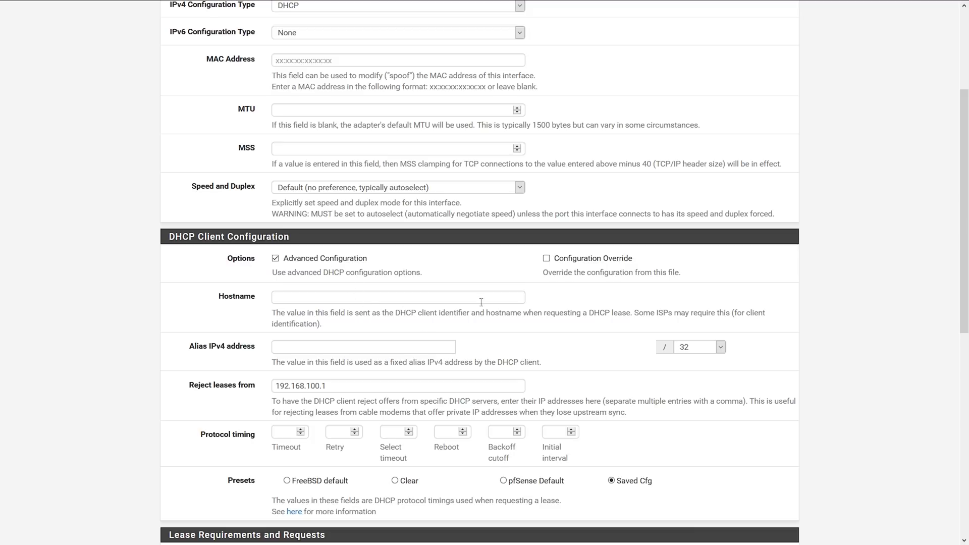
{"action": "triple_click", "coordinate": [398, 386]}
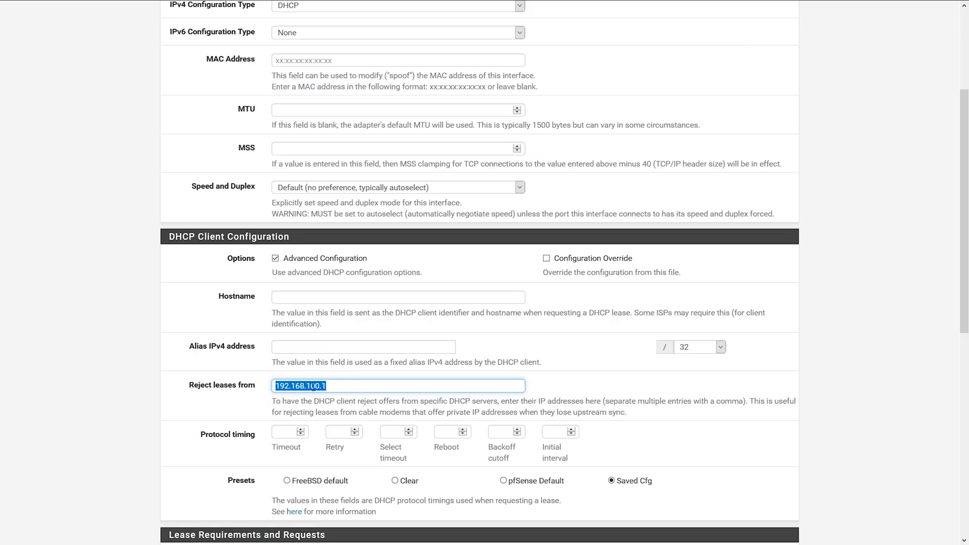
{"action": "left_click", "coordinate": [404, 386]}
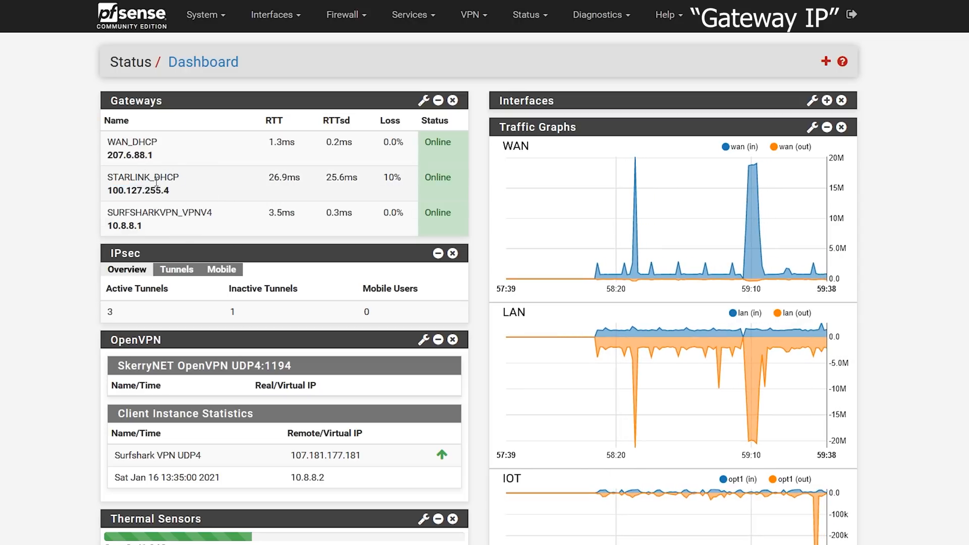
Open the STARLINK_DHCP gateway settings showing monitor IP 1.1.1.1, then start typing 'ping 1.1' in Command Prompt
{"action": "left_click", "coordinate": [206, 14]}
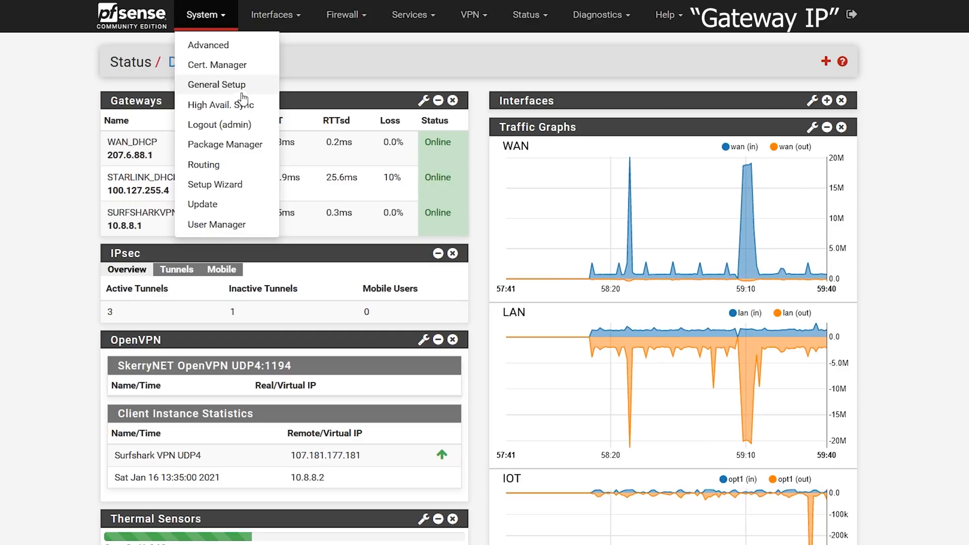
{"action": "left_click", "coordinate": [203, 164]}
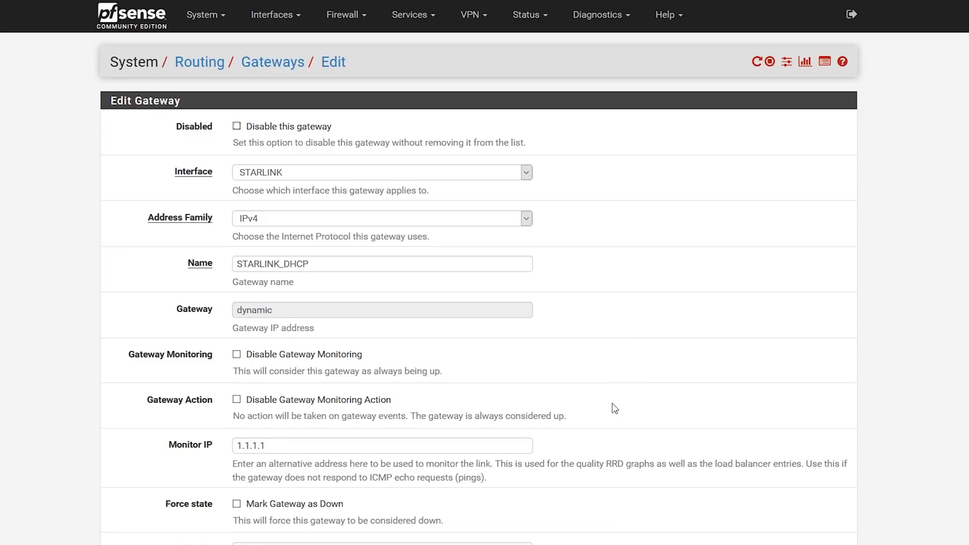
{"action": "scroll", "scroll_direction": "down", "scroll_amount": 3}
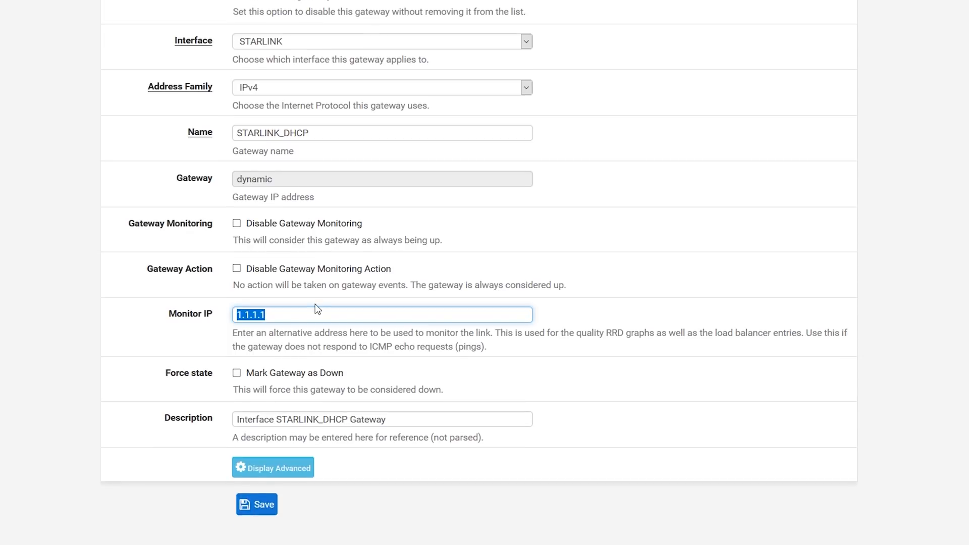
{"action": "left_click", "coordinate": [296, 314]}
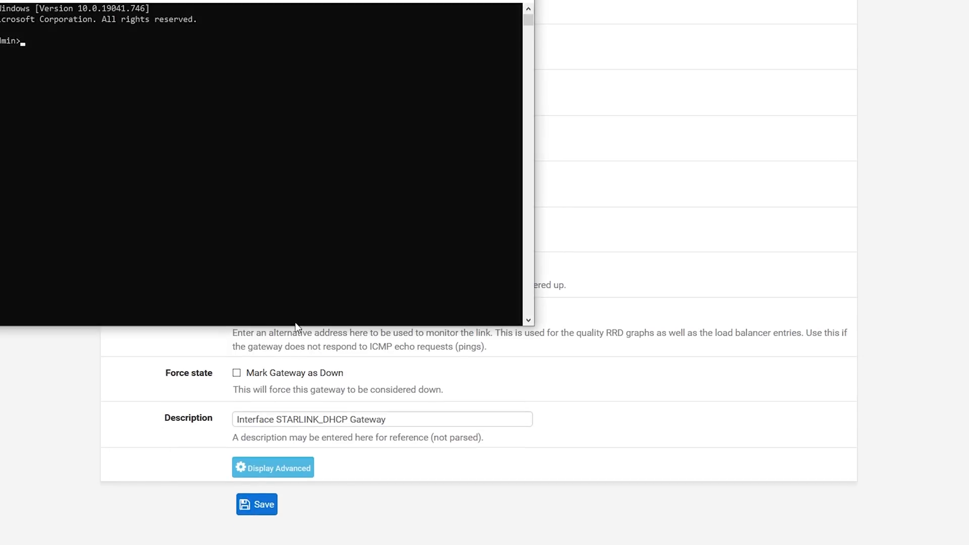
{"action": "type", "text": "ping 1.1"}
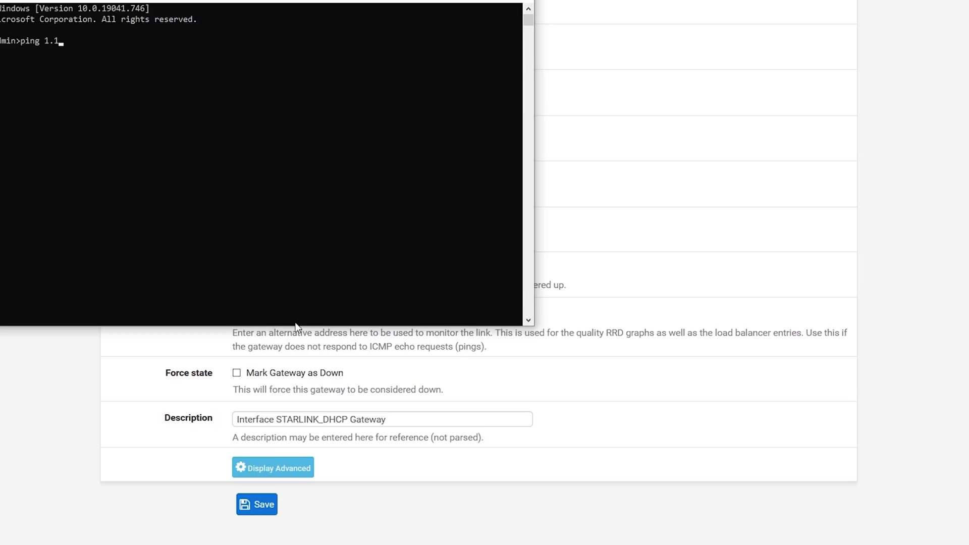